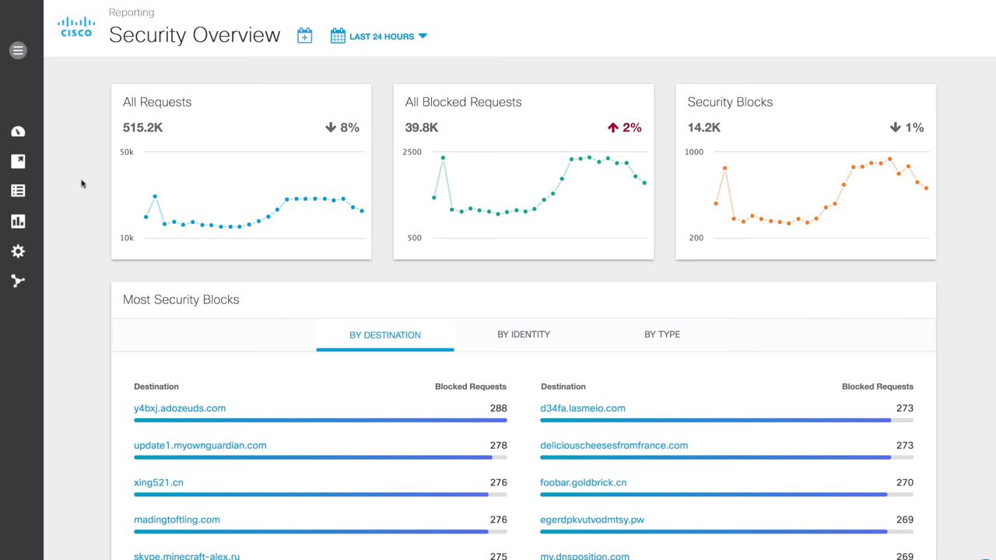
View Most Security Blocks grouped by identity, then destination, then settle on the by-type breakdown
scroll("down", 3)
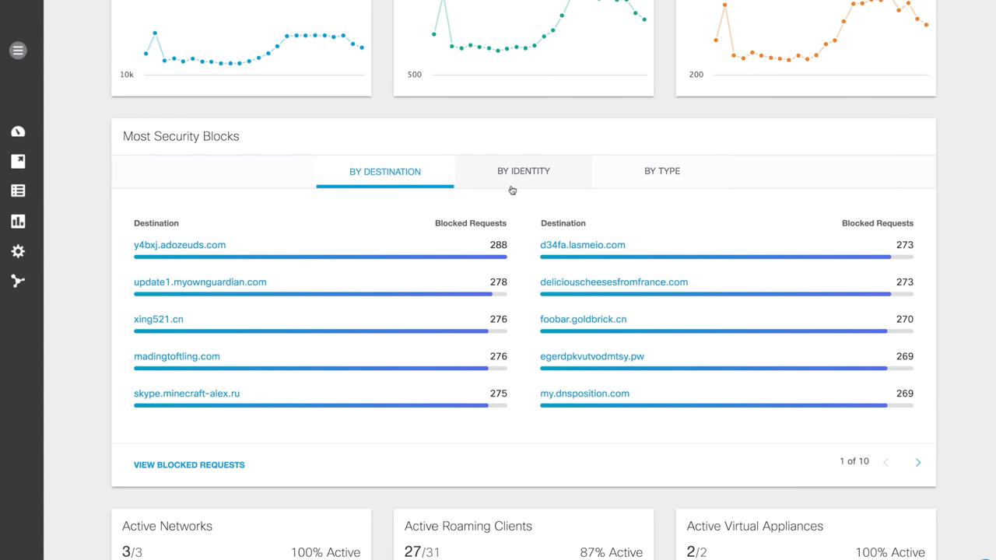
mouse_move(541, 187)
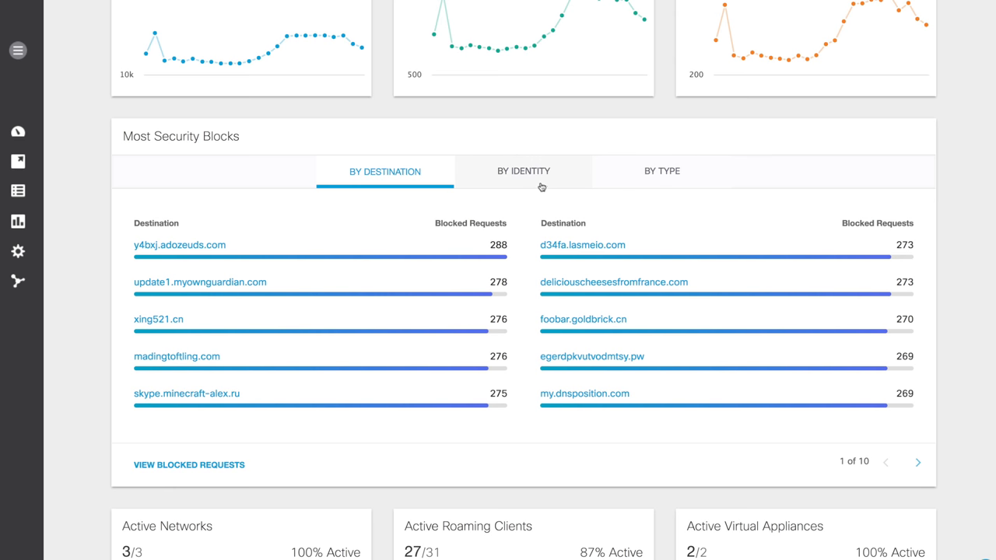
left_click(523, 170)
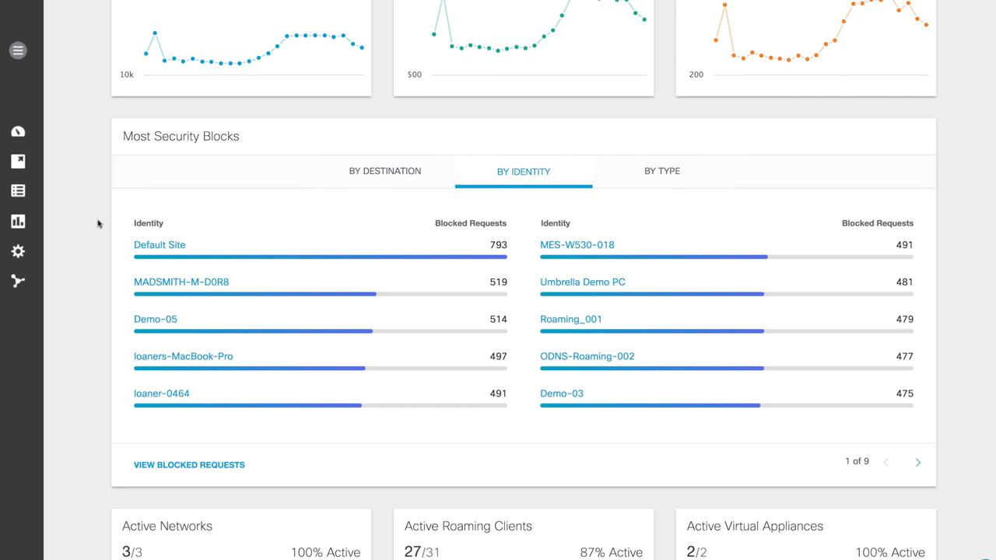
mouse_move(384, 170)
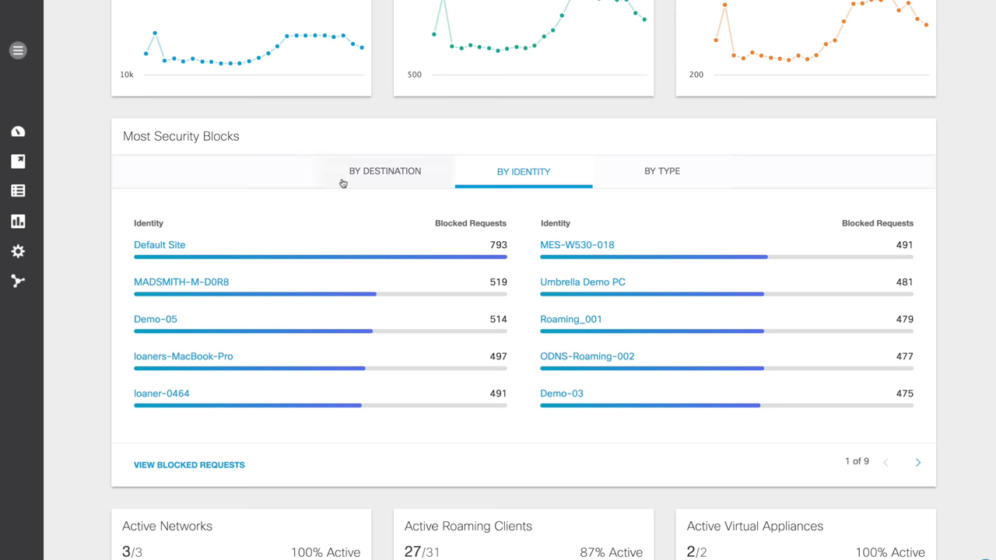
left_click(384, 172)
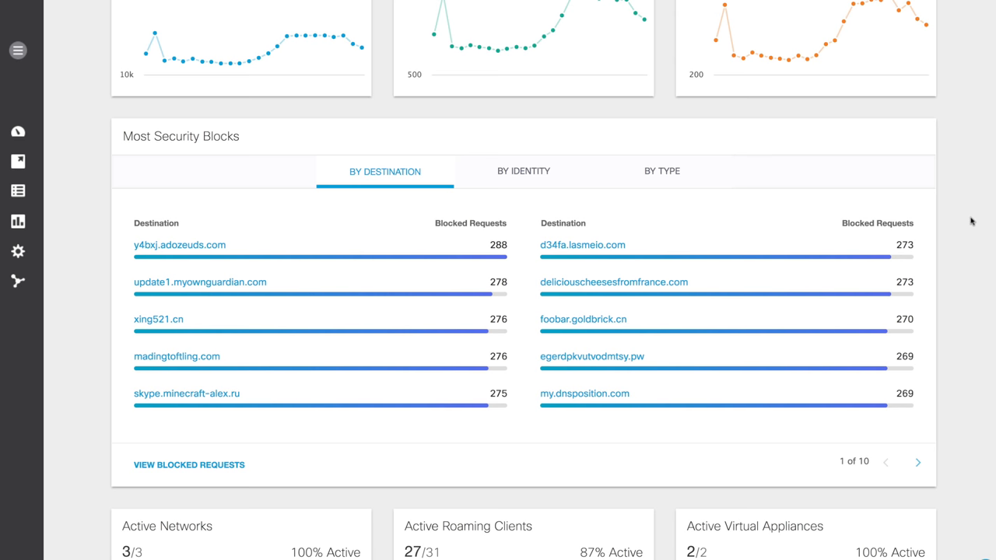
left_click(661, 169)
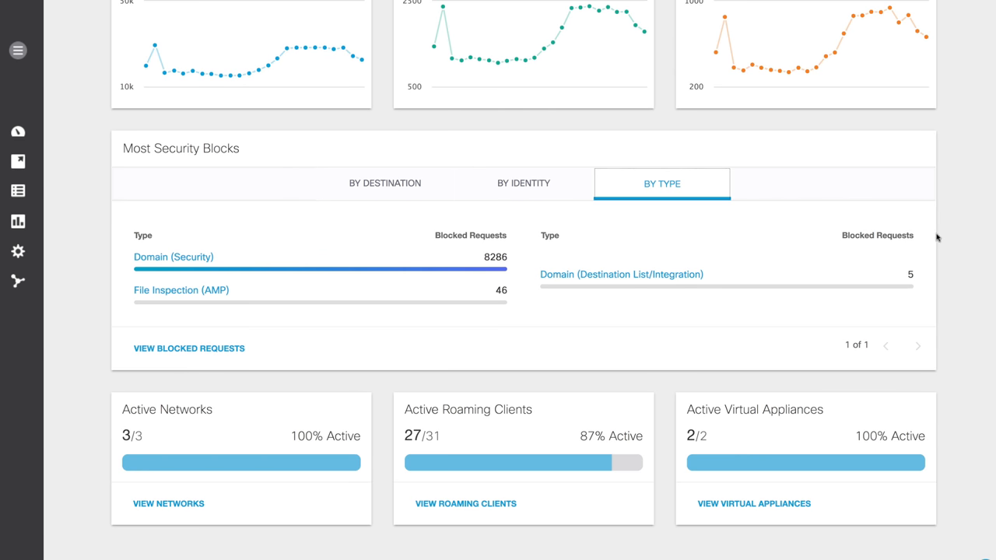
mouse_move(955, 243)
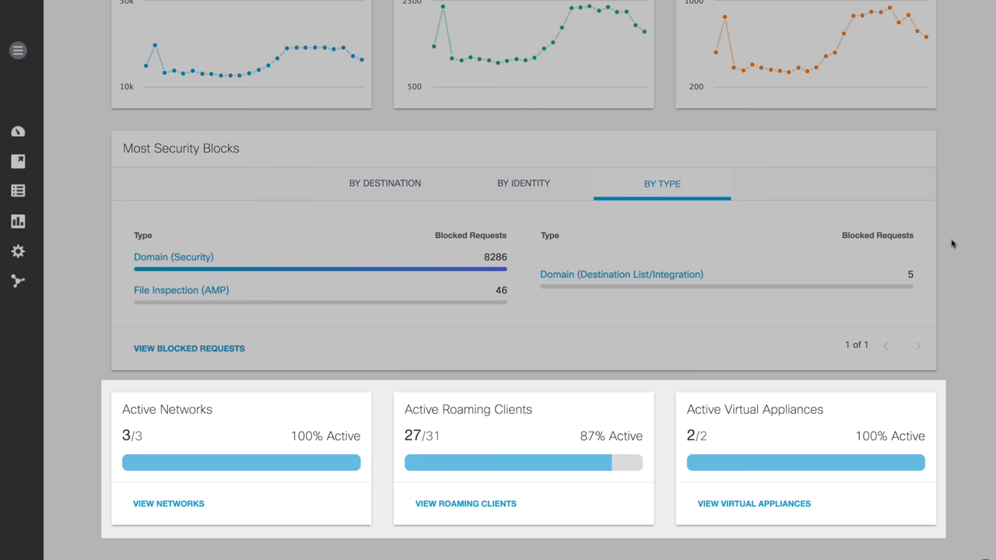
Browse Identities through Networks and Internal Networks, ending on the Roaming Computers list
left_click(18, 50)
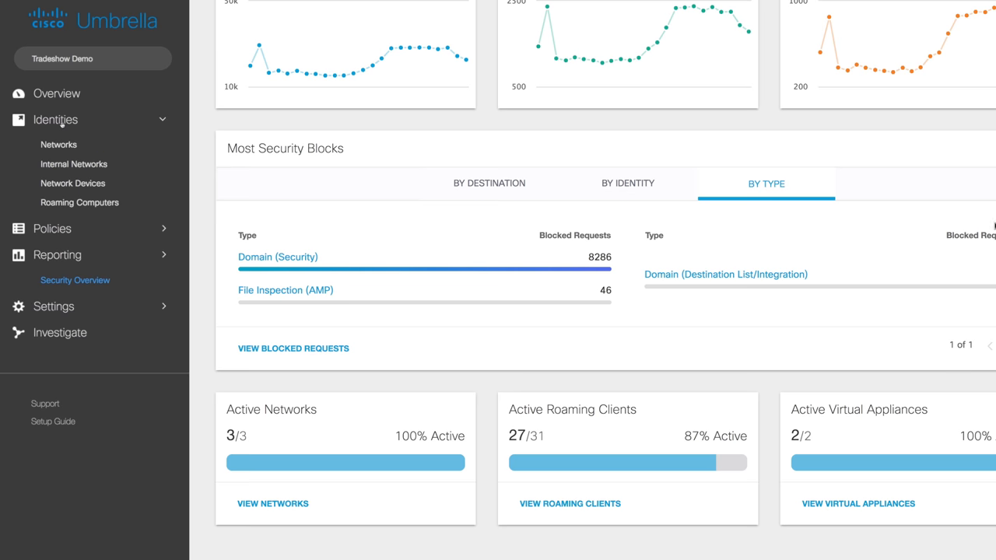
left_click(59, 143)
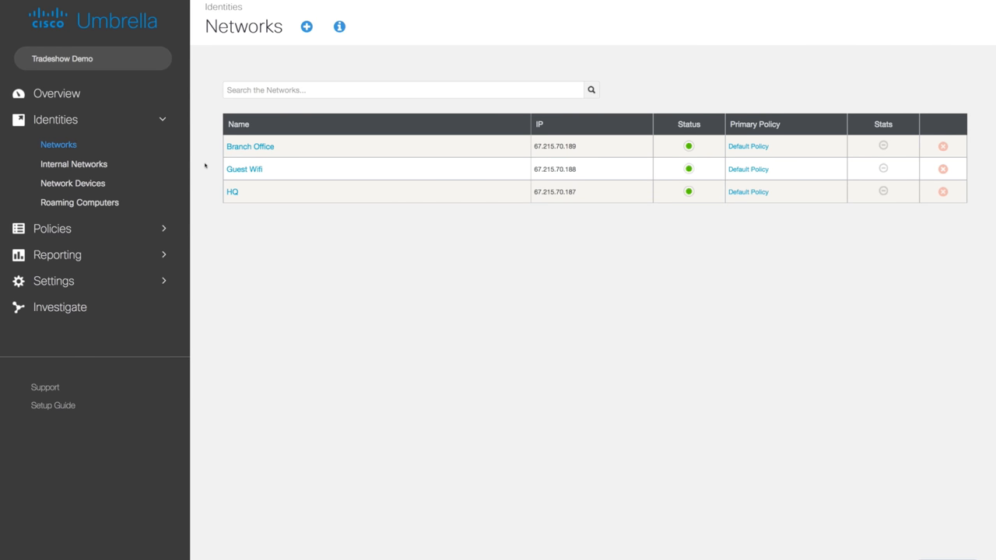
mouse_move(165, 168)
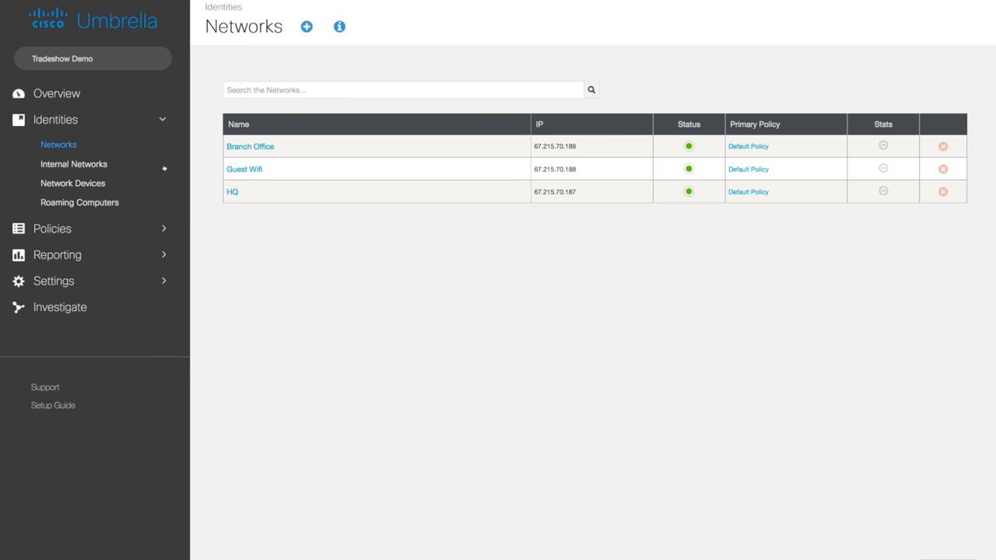
left_click(73, 165)
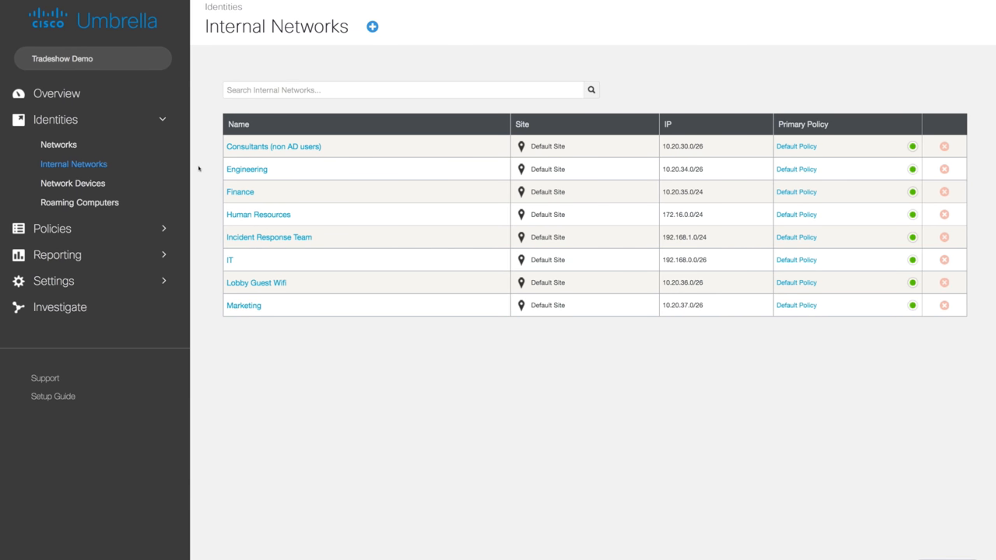
left_click(77, 203)
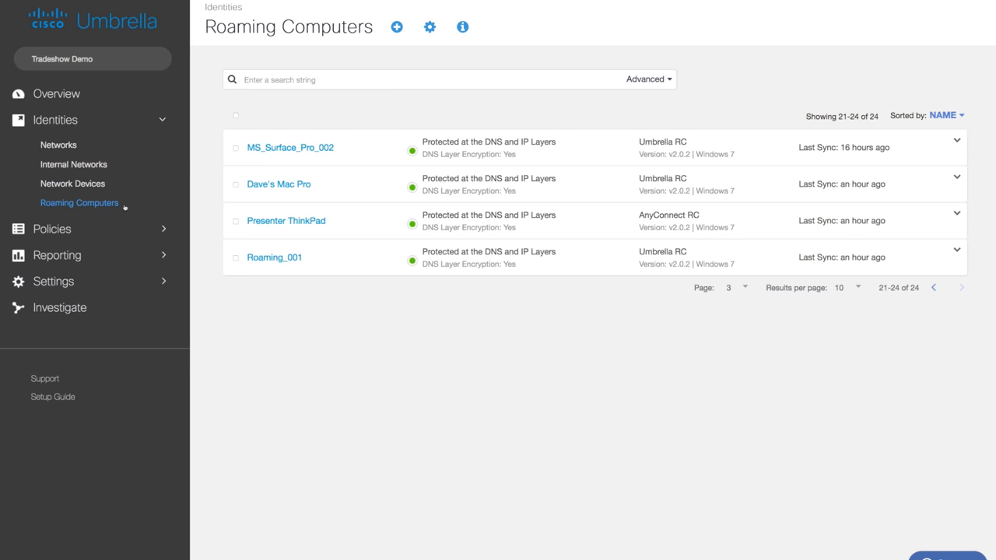
mouse_move(202, 207)
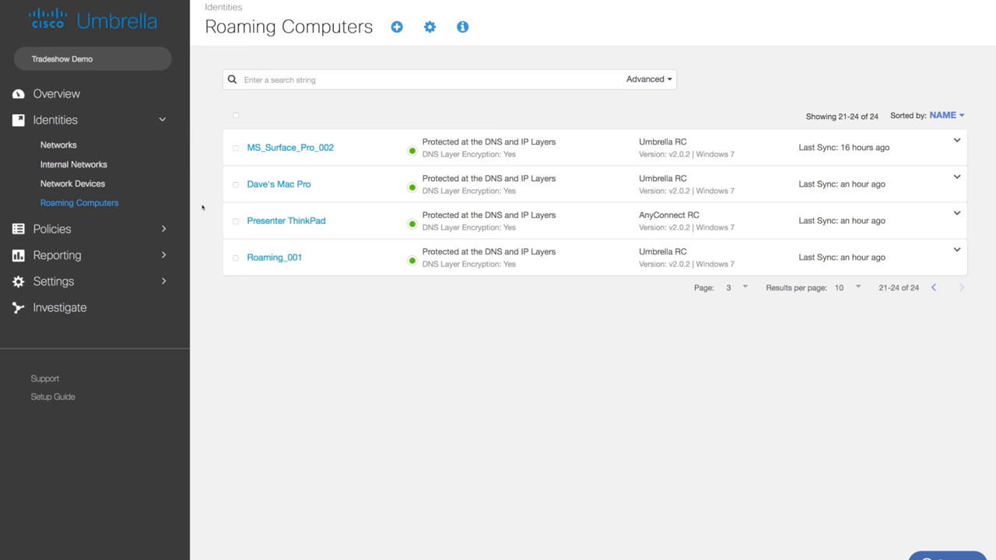
Show the Roaming Client panel with Windows, Mac OS X and AnyConnect module downloads
left_click(396, 27)
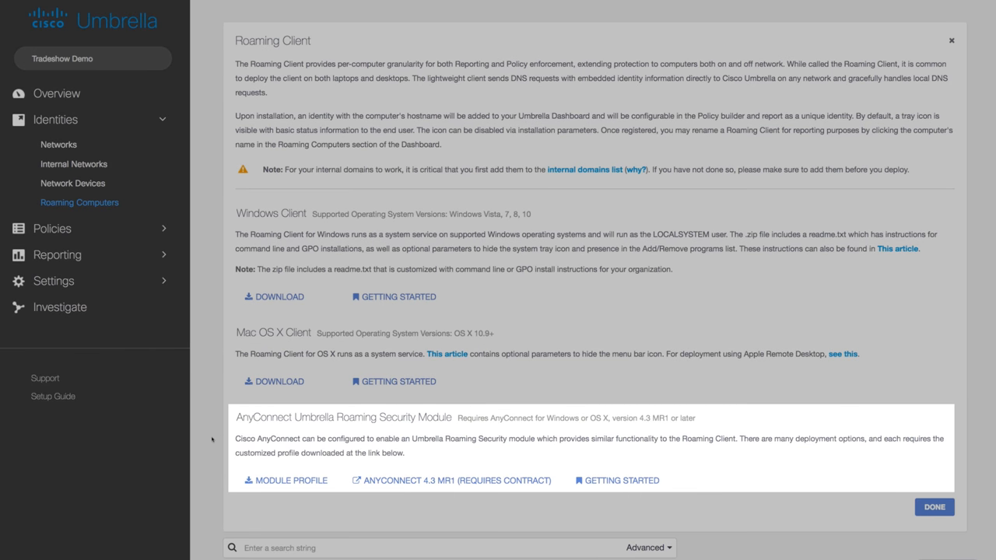
mouse_move(209, 442)
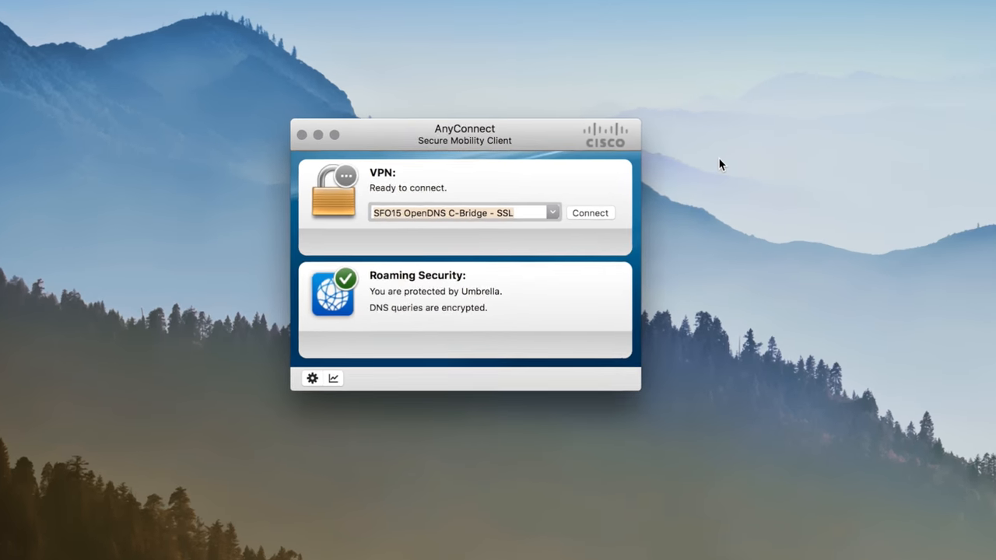
Check the AnyConnect client's Roaming Security status showing Umbrella protection with encrypted DNS
left_click_drag(464, 133, 491, 140)
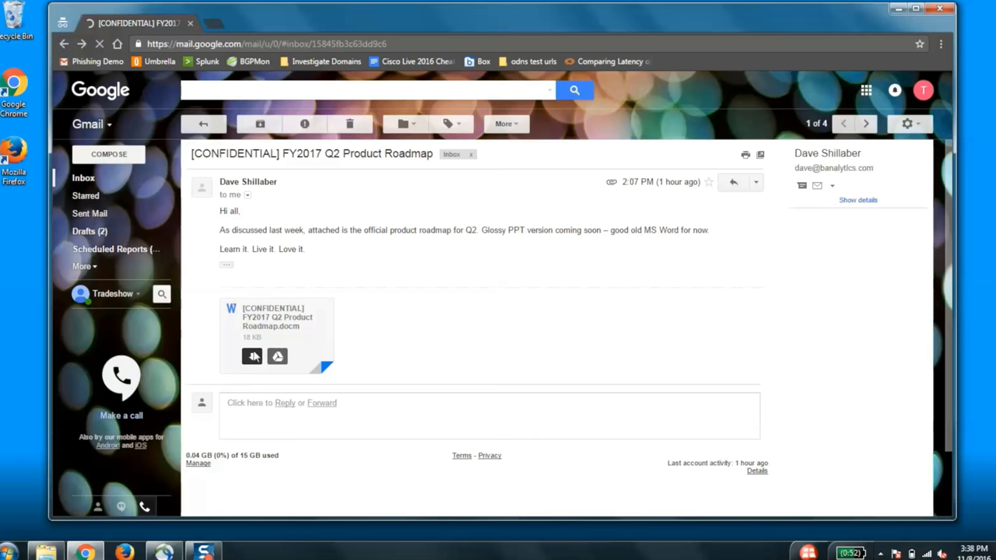
Open the [CONFIDENTIAL] FY2017 Q2 Product Roadmap message and its attachment
left_click(277, 356)
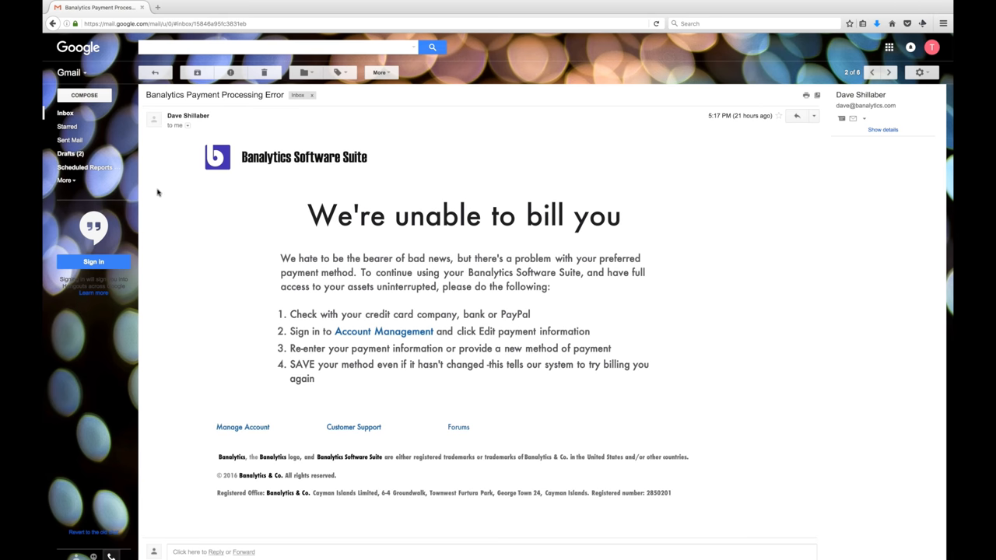
Open the Banalytics Payment Processing Error email and follow its Account Management link
left_click(187, 124)
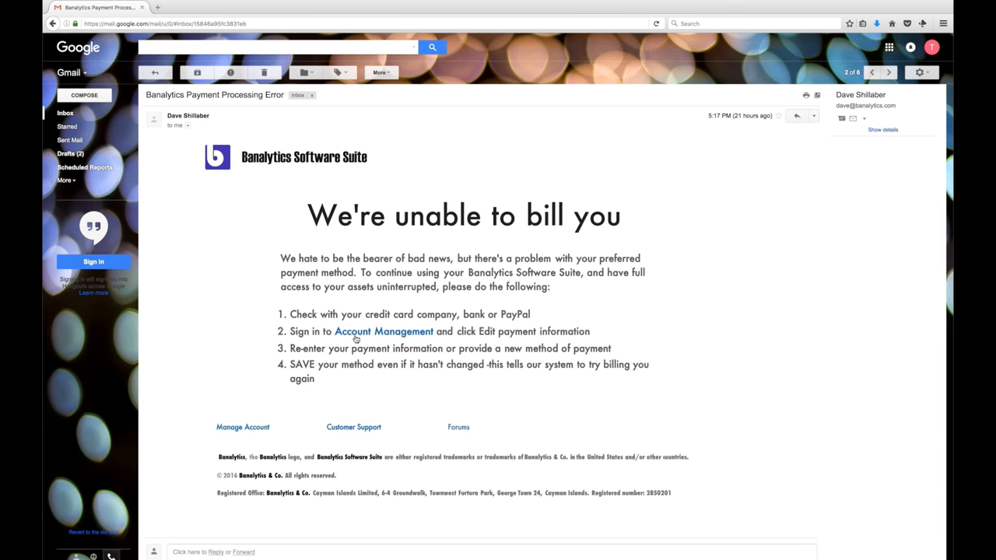
left_click(383, 330)
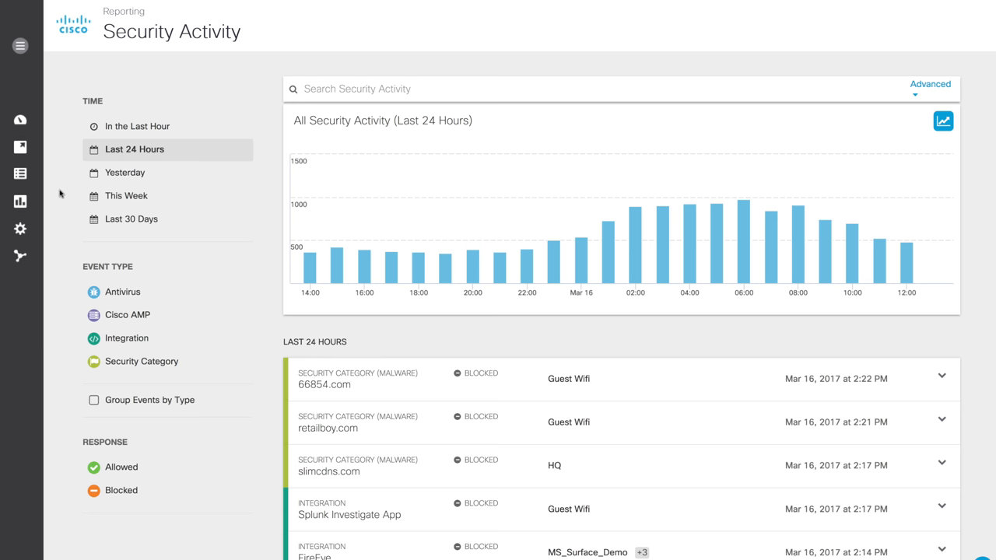
mouse_move(97, 374)
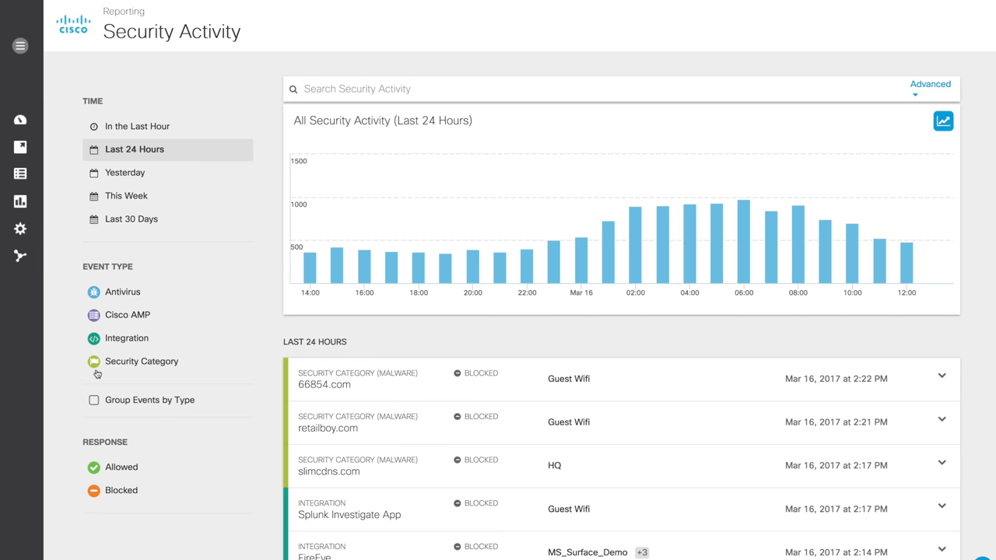
Filter Security Activity to Security Category events and expand the blocked 66854.com malware entry
left_click(143, 361)
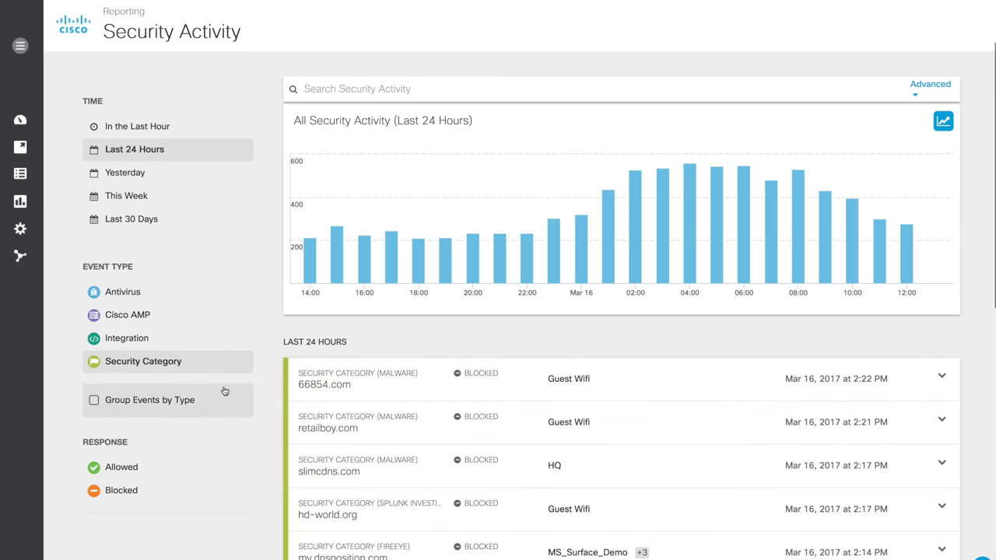
left_click(940, 375)
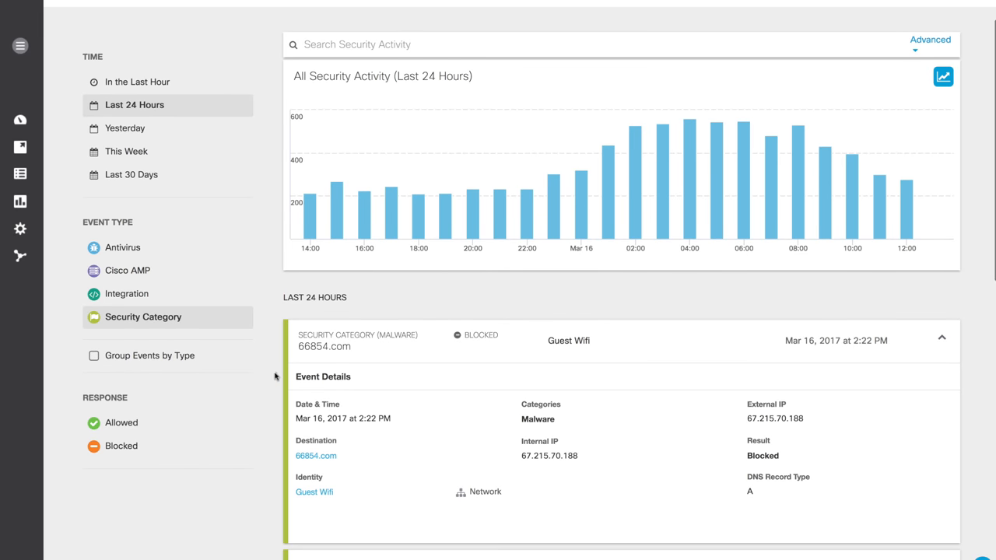
scroll("down", 3)
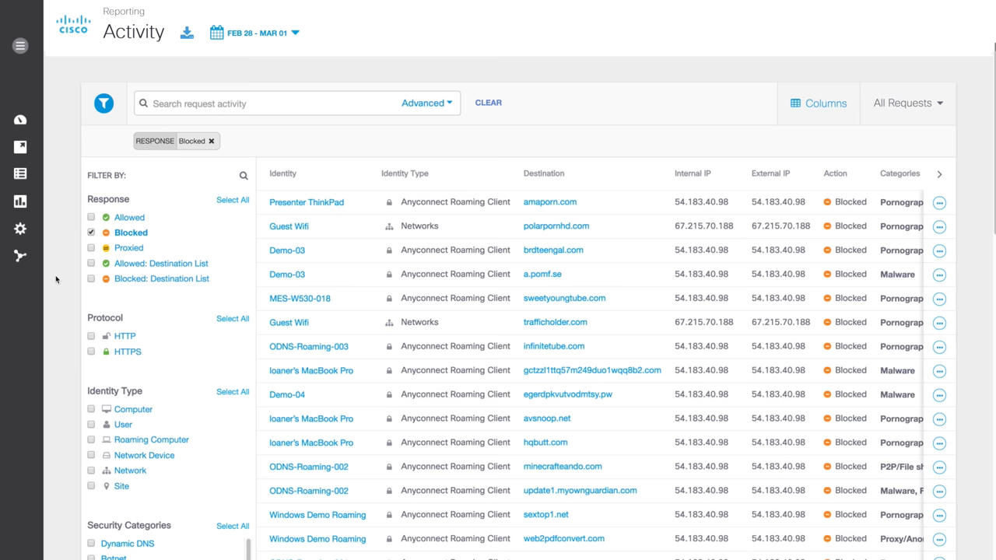
Show only URL requests in Activity Search and view full details of the blocked proxy.opendnstest.com request
left_click(907, 103)
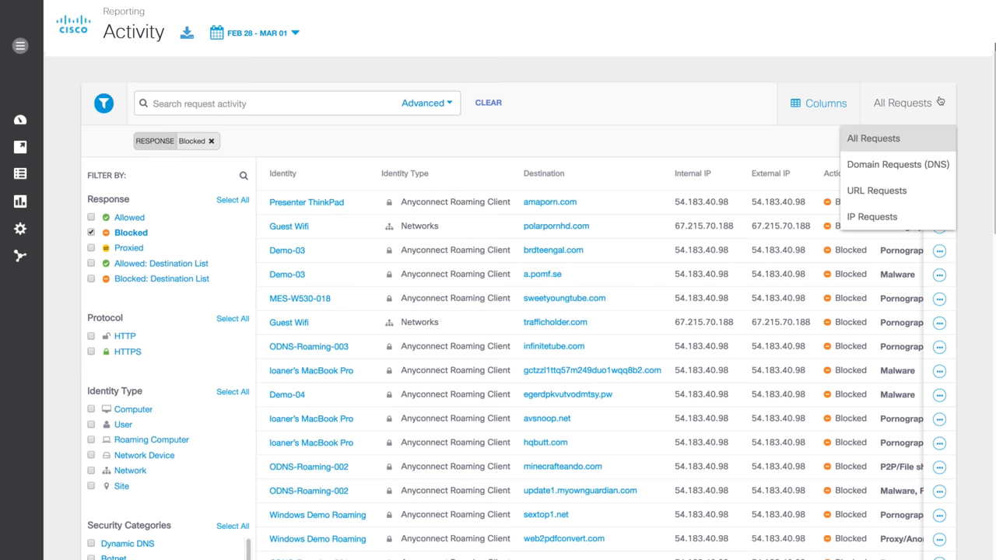
mouse_move(898, 165)
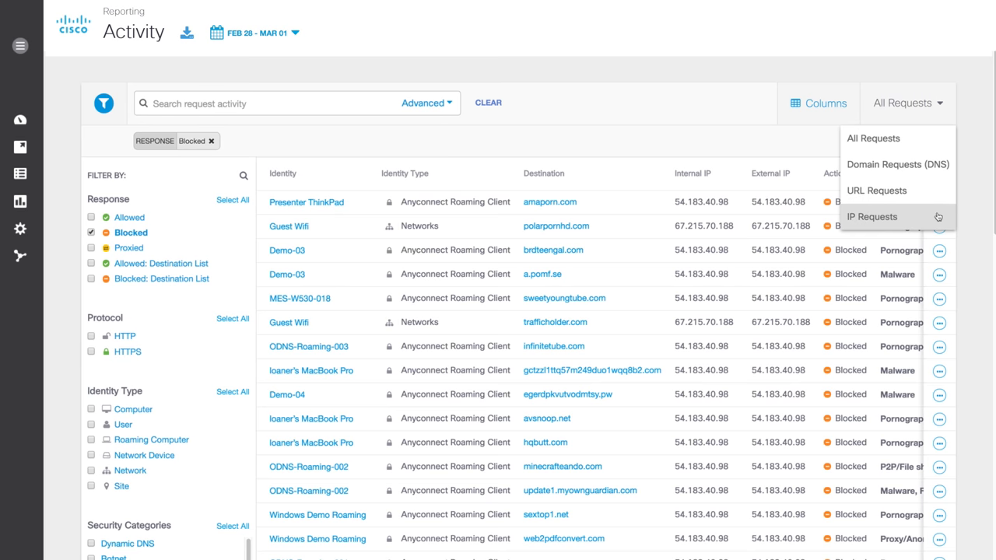
mouse_move(876, 190)
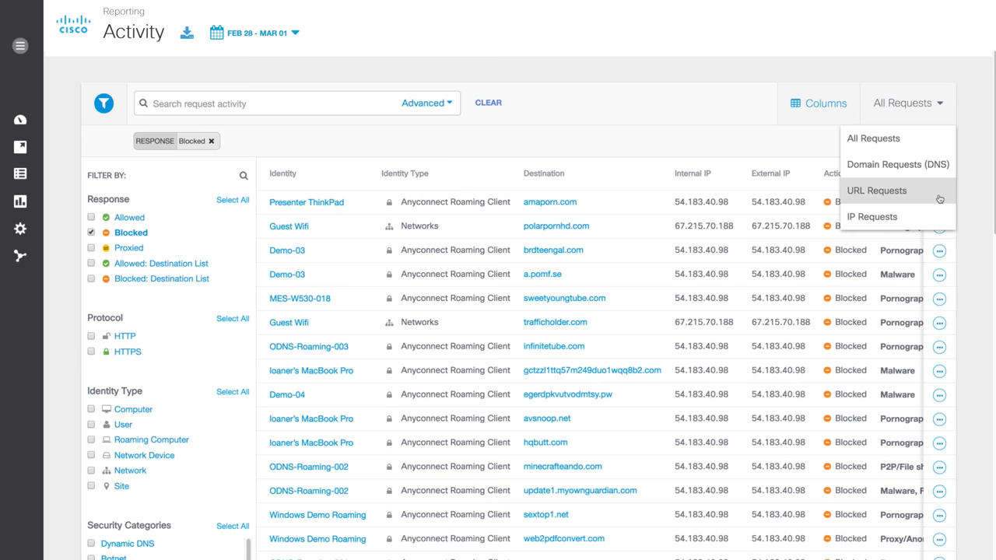
left_click(876, 190)
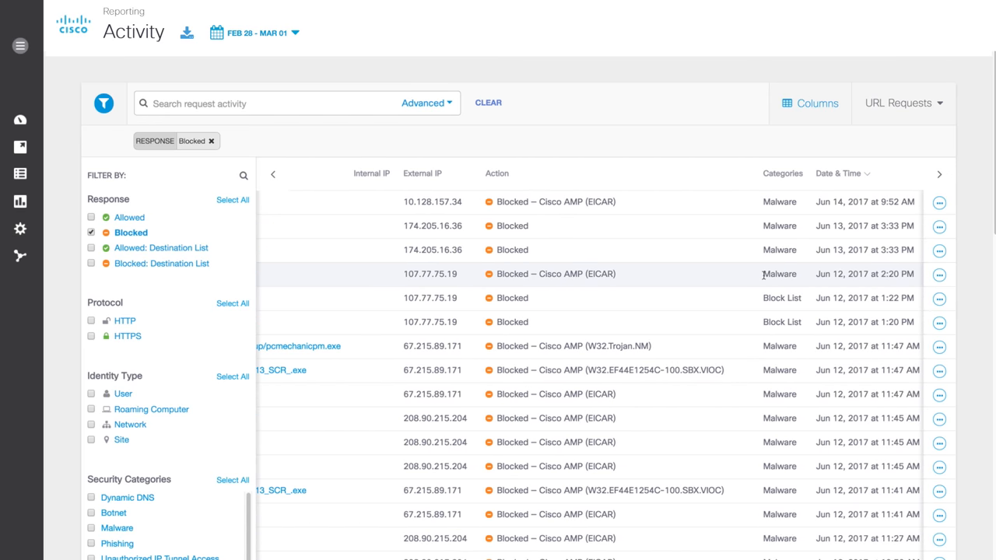
left_click(940, 274)
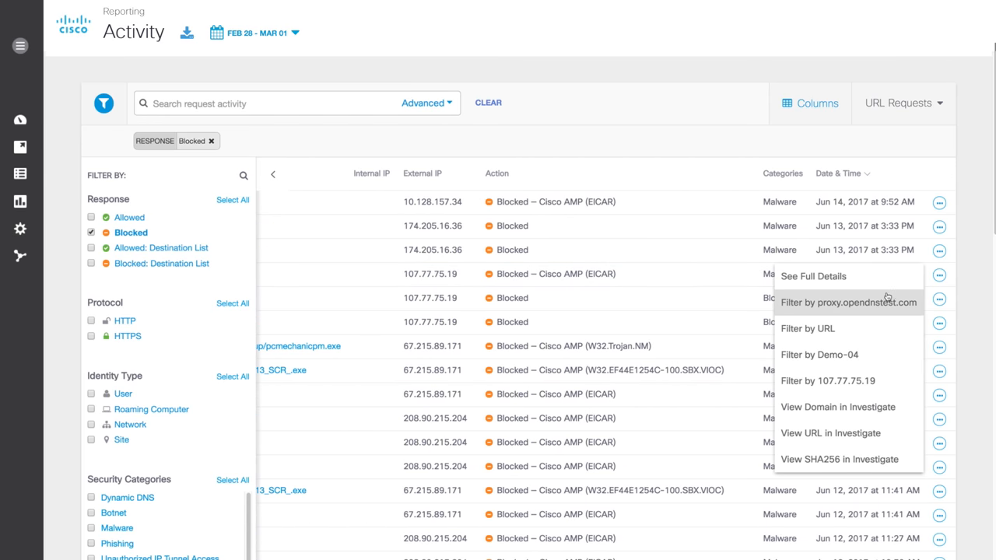
left_click(813, 277)
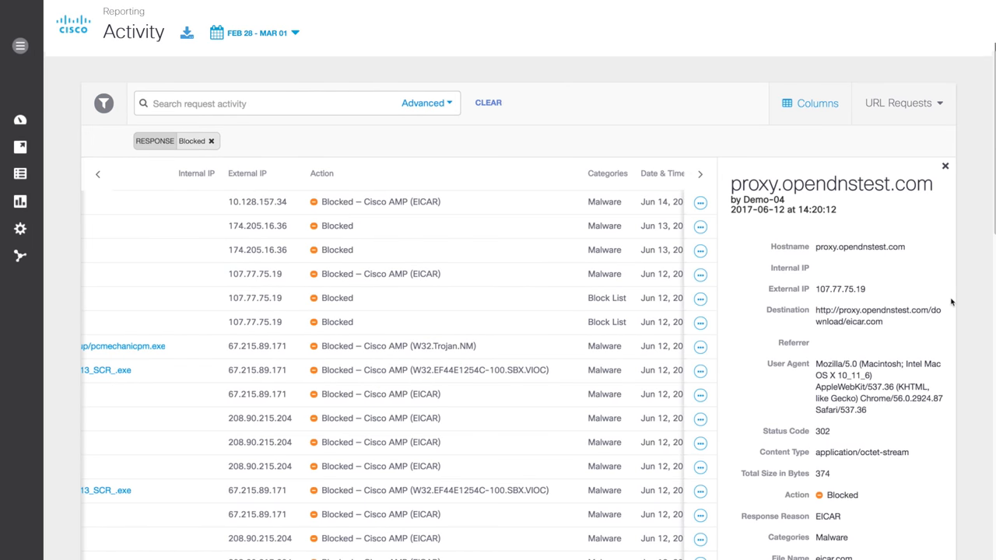
scroll("down", 3)
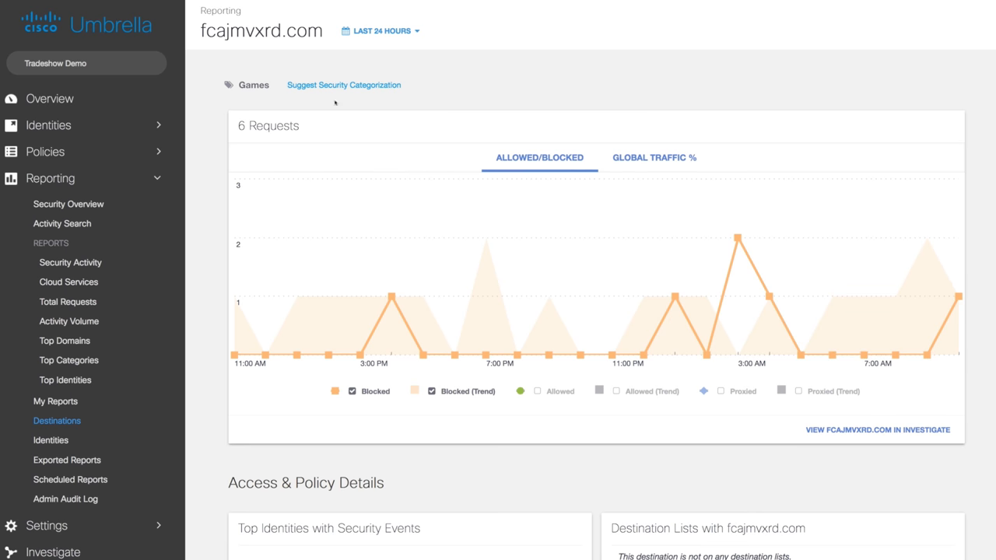
Switch the fcajmvxrd.com report to Global Traffic % and look the domain up in Investigate
left_click(380, 31)
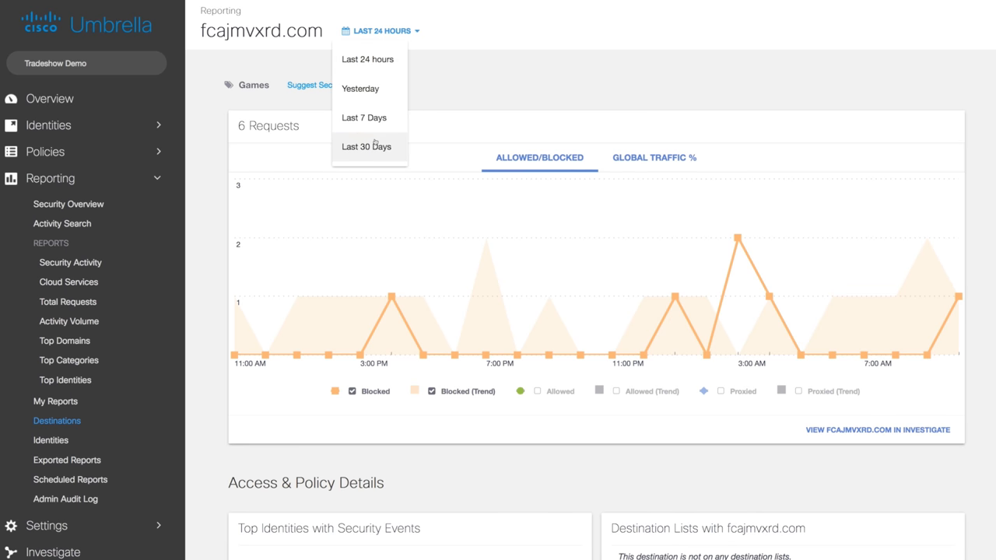
left_click(380, 32)
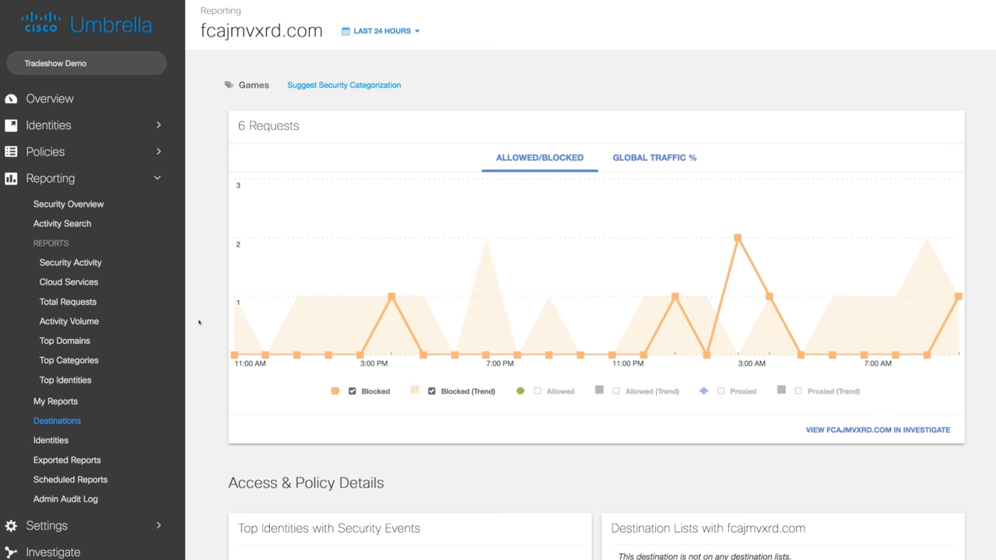
left_click(653, 157)
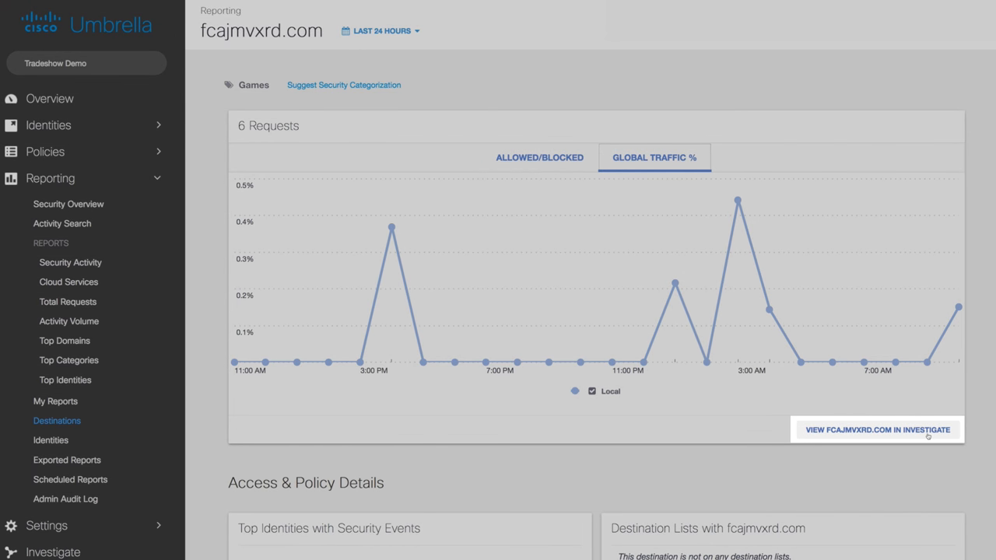
left_click(878, 430)
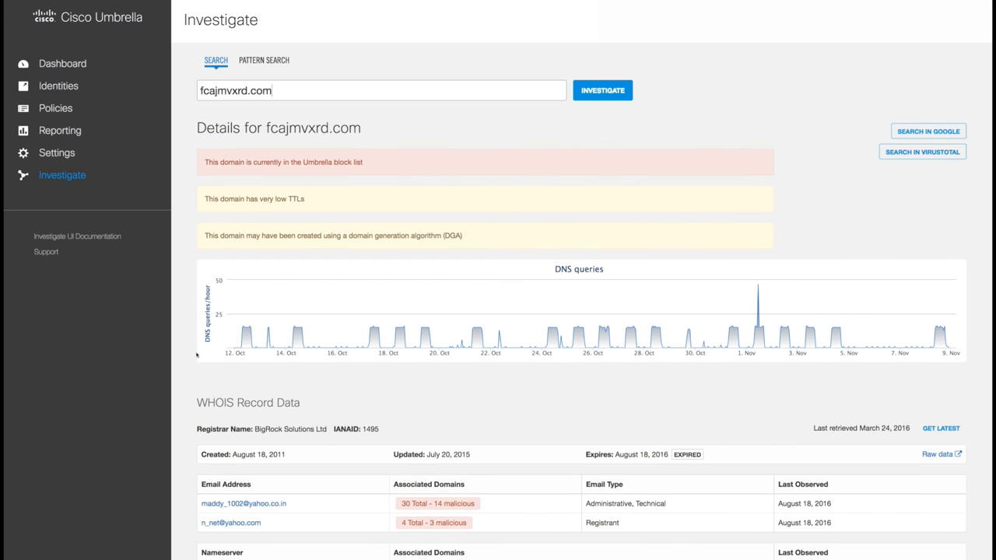
mouse_move(476, 330)
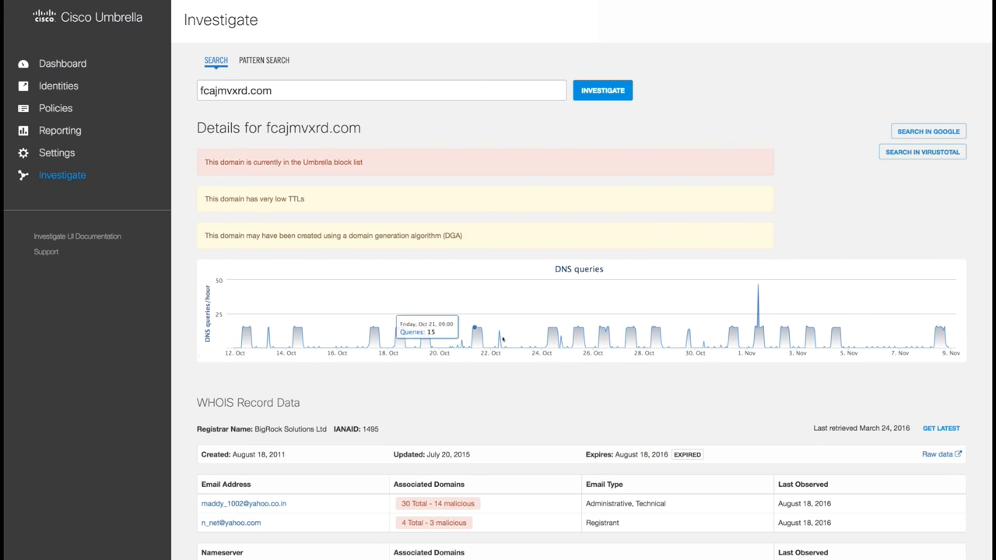
mouse_move(759, 342)
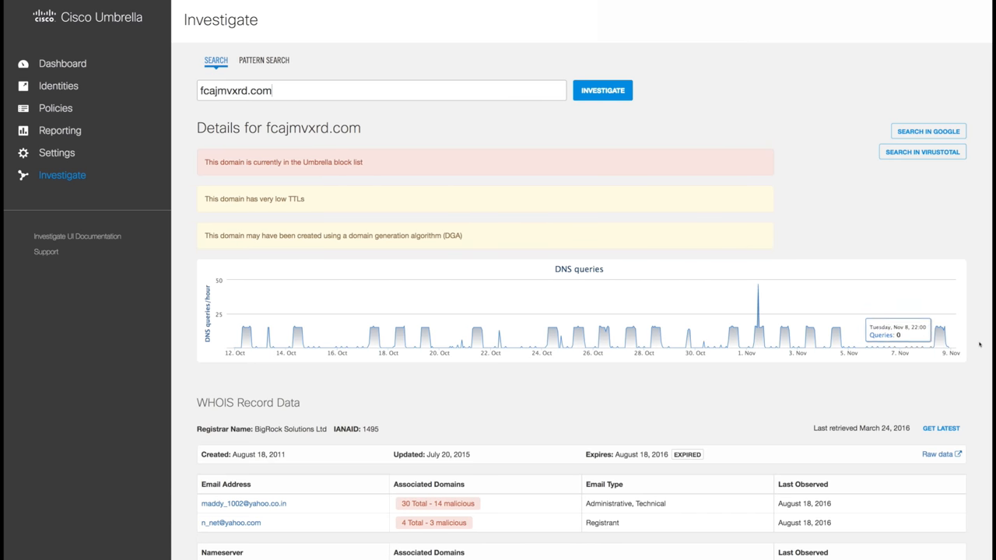
Scroll fcajmvxrd.com's Investigate details through WHOIS Record Data, Associated Samples and Domain Tagging
scroll("down", 3)
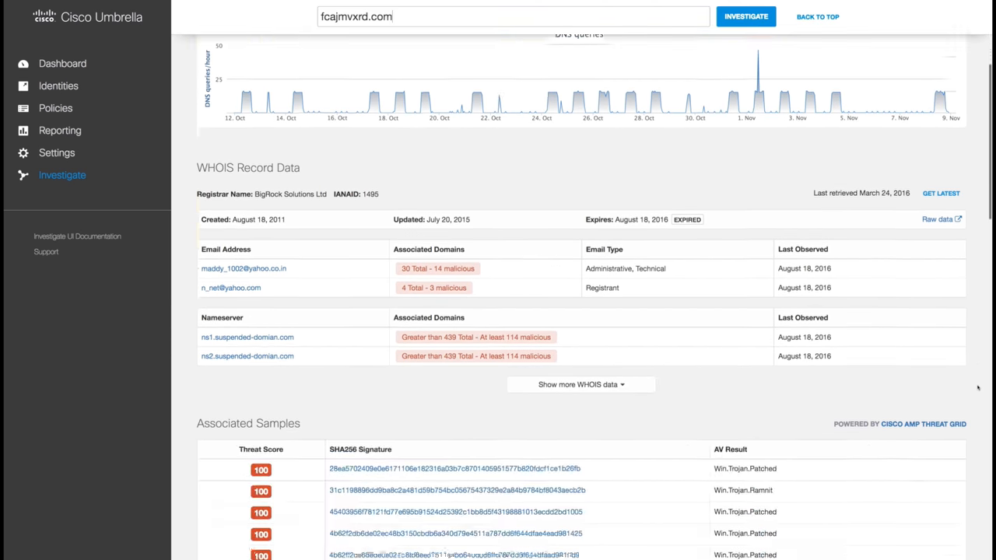
scroll("down", 3)
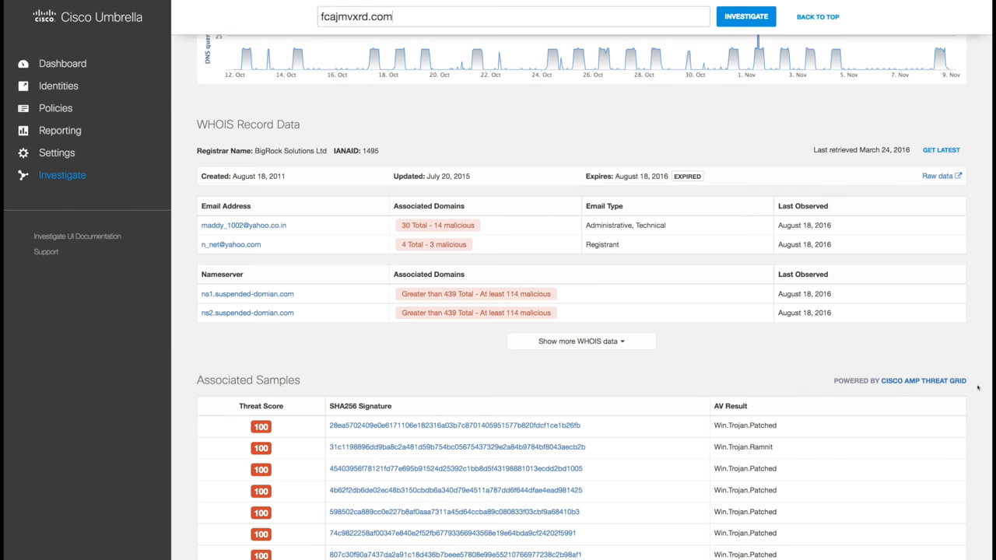
scroll("down", 3)
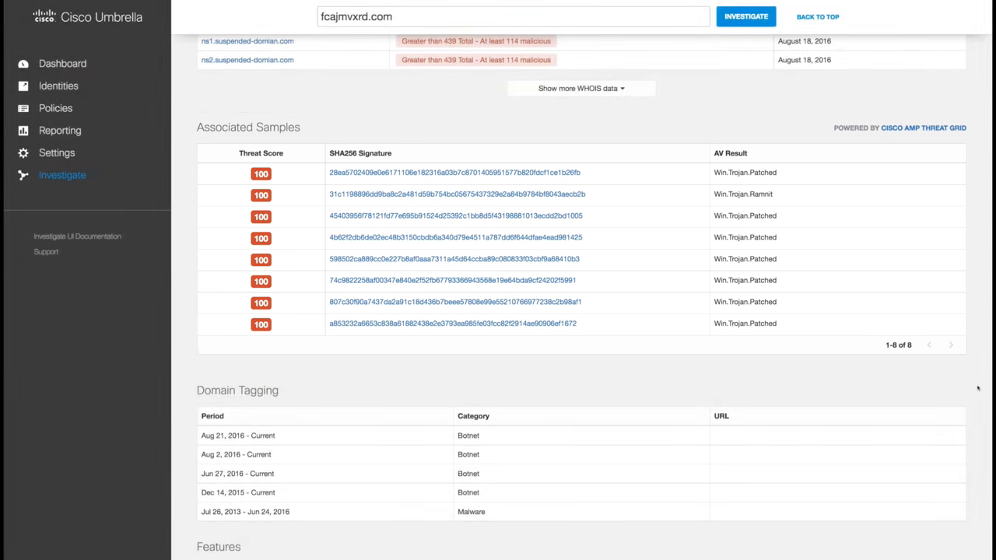
scroll("down", 3)
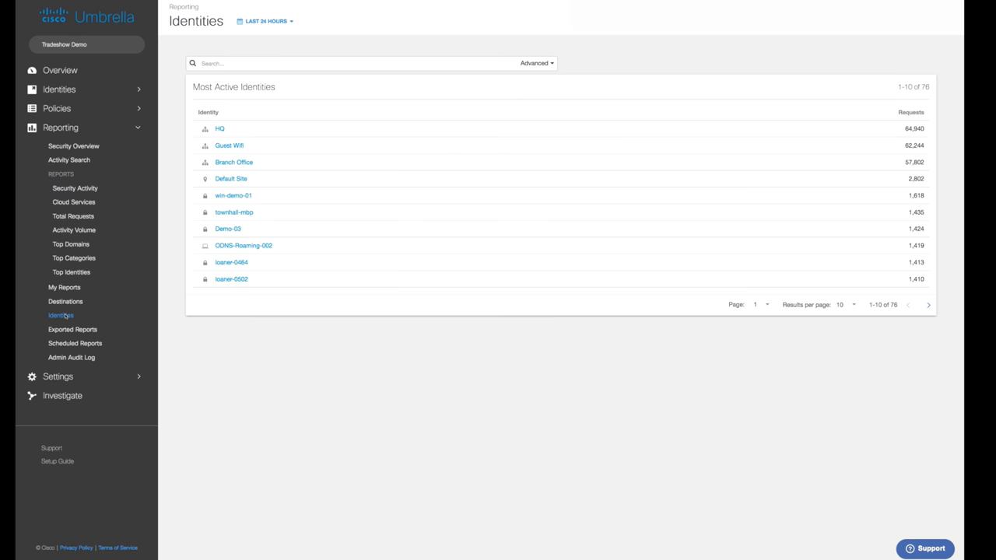
mouse_move(229, 147)
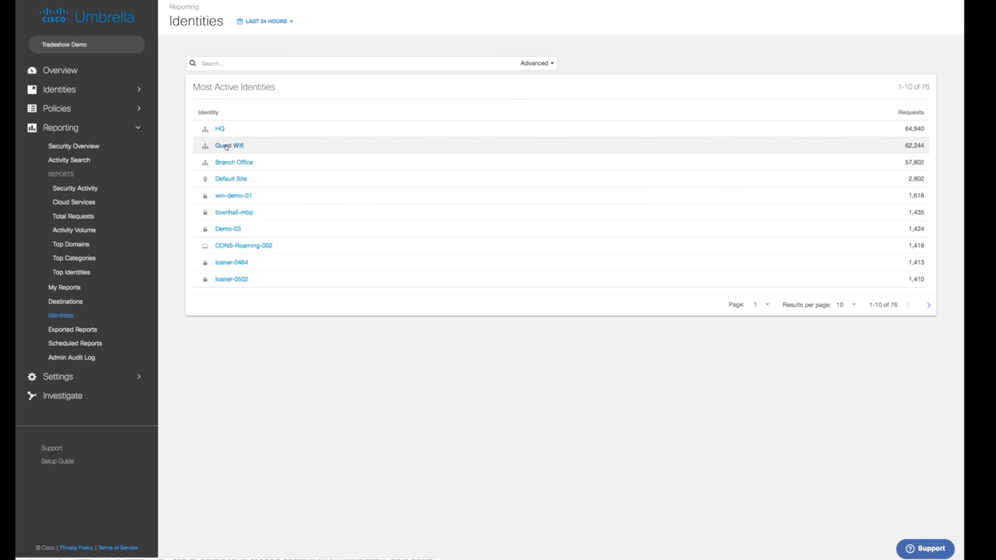
View the Guest Wifi identity report's requests, top destinations and security categories
left_click(227, 147)
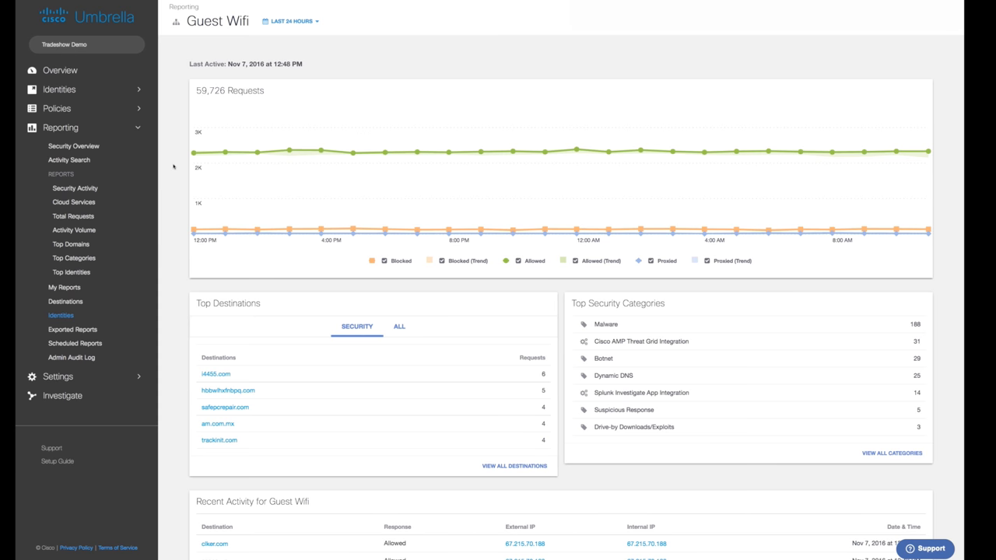
scroll("down", 3)
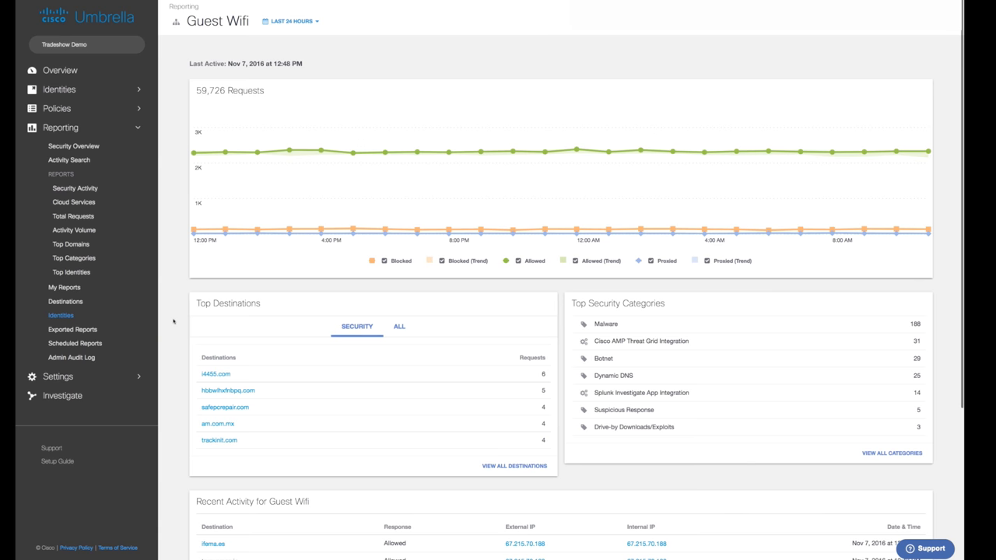
left_click(58, 165)
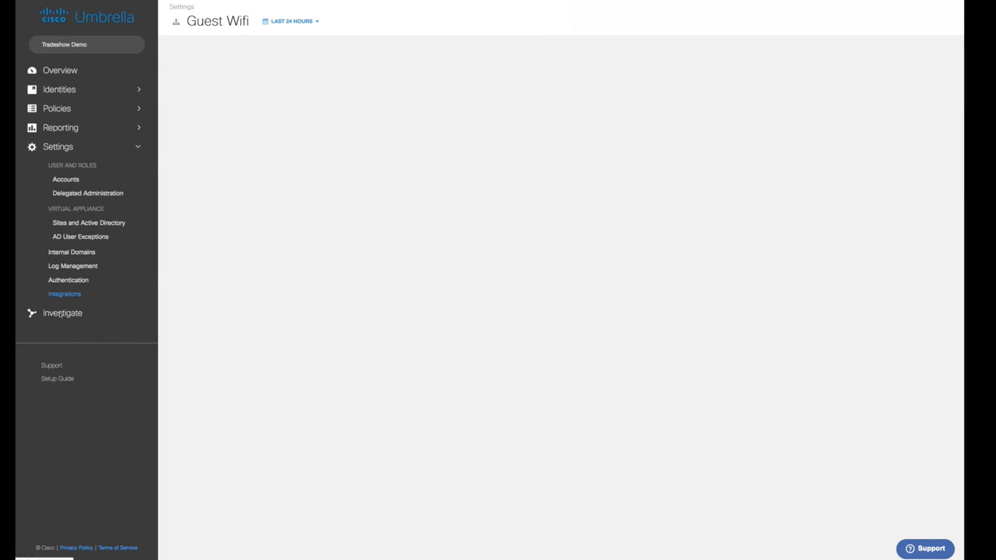
Show the Integrations list with Check Point, FireEye and ThreatConnect statuses
left_click(65, 294)
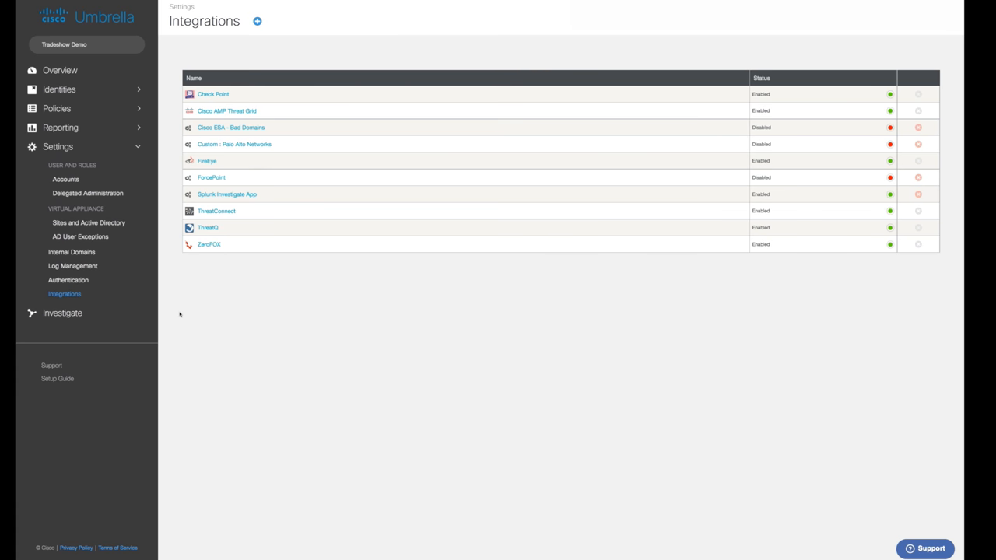
mouse_move(106, 295)
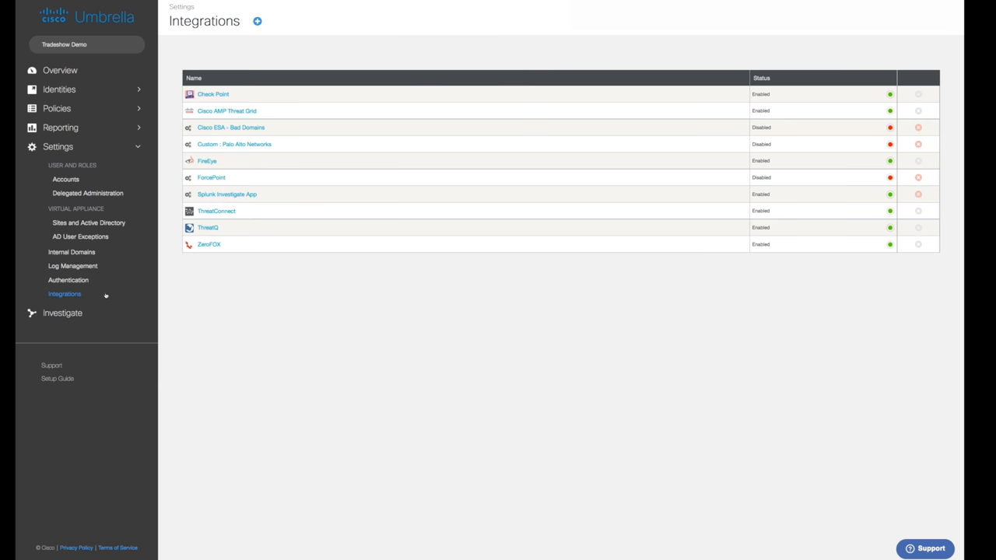
Expand the Off-Network Security policy, review its blocked security categories, and return to its summary
left_click(56, 109)
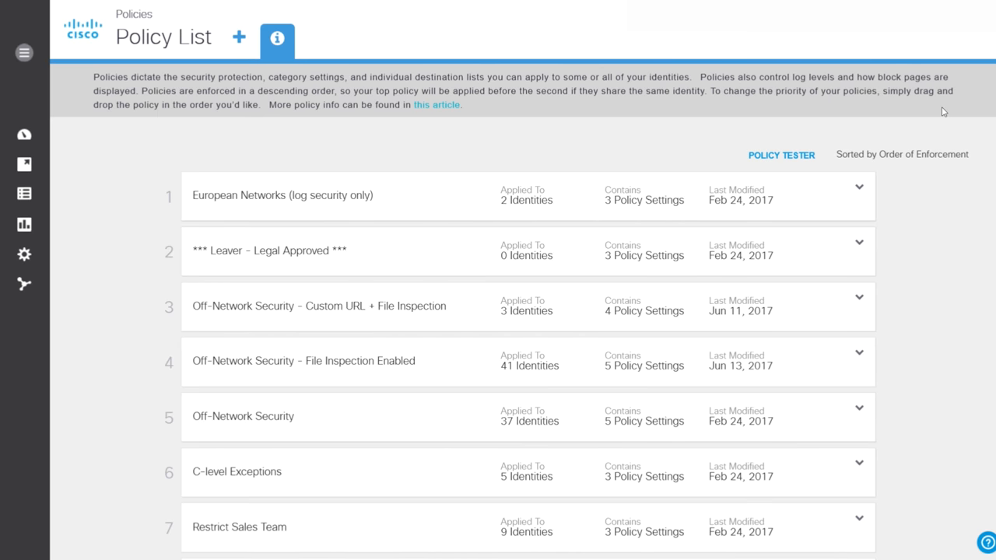
mouse_move(294, 333)
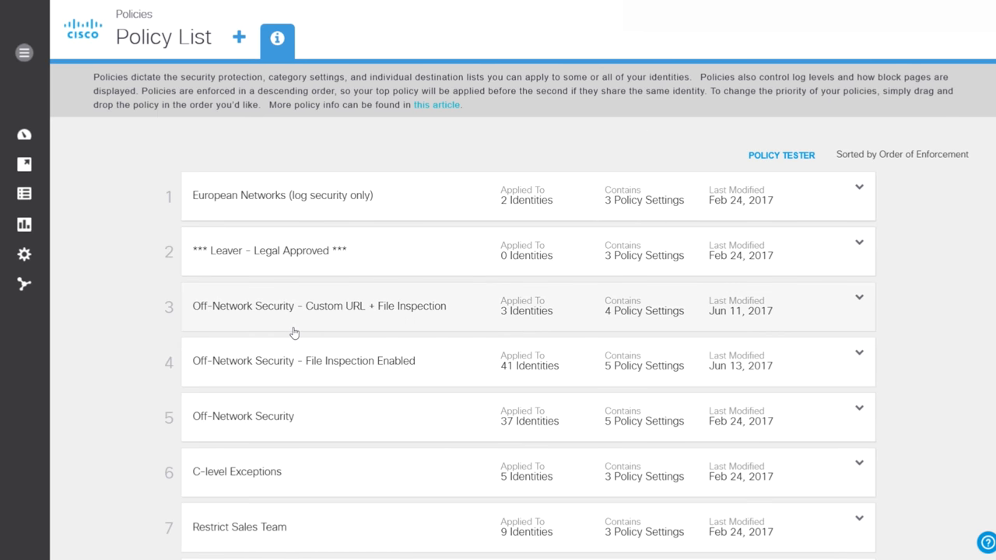
mouse_move(268, 414)
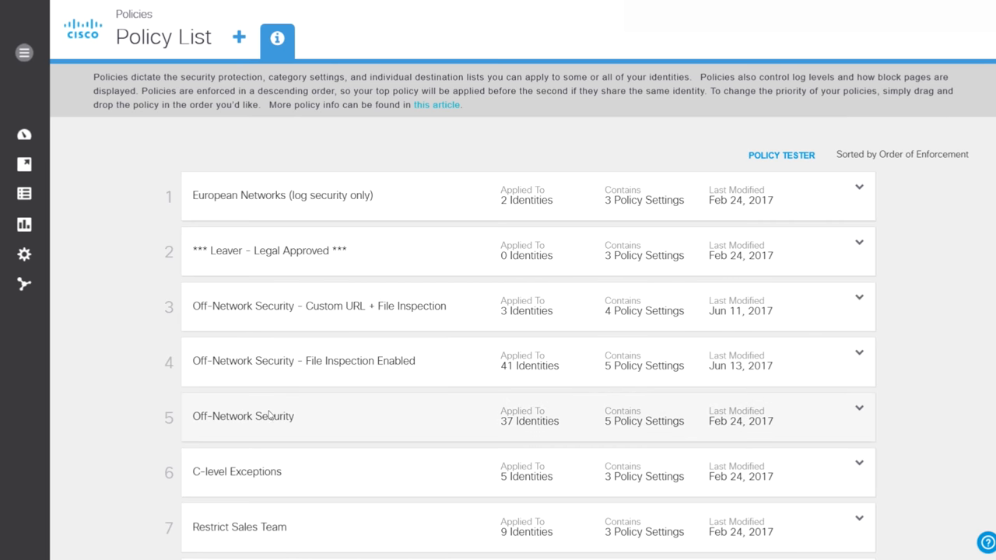
left_click(859, 408)
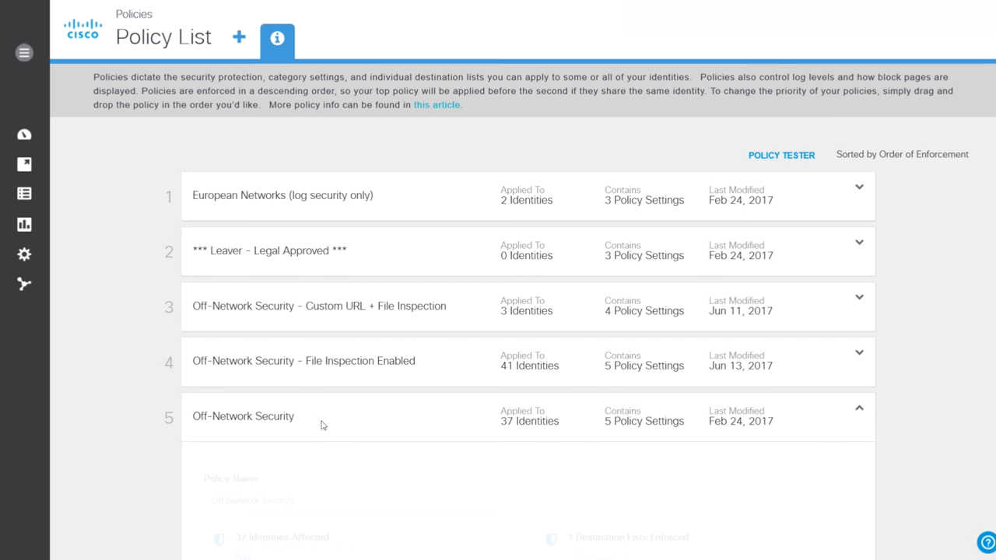
scroll("down", 3)
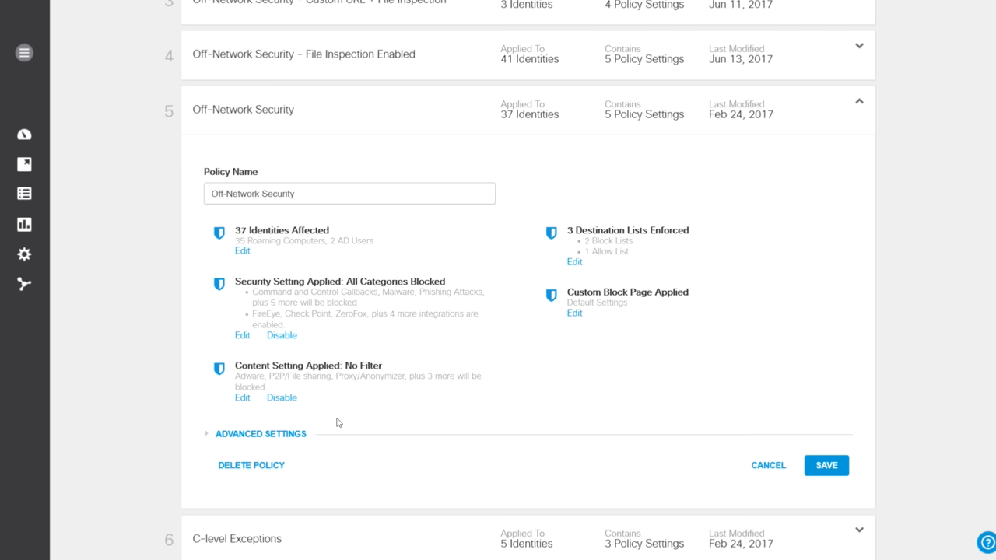
mouse_move(243, 336)
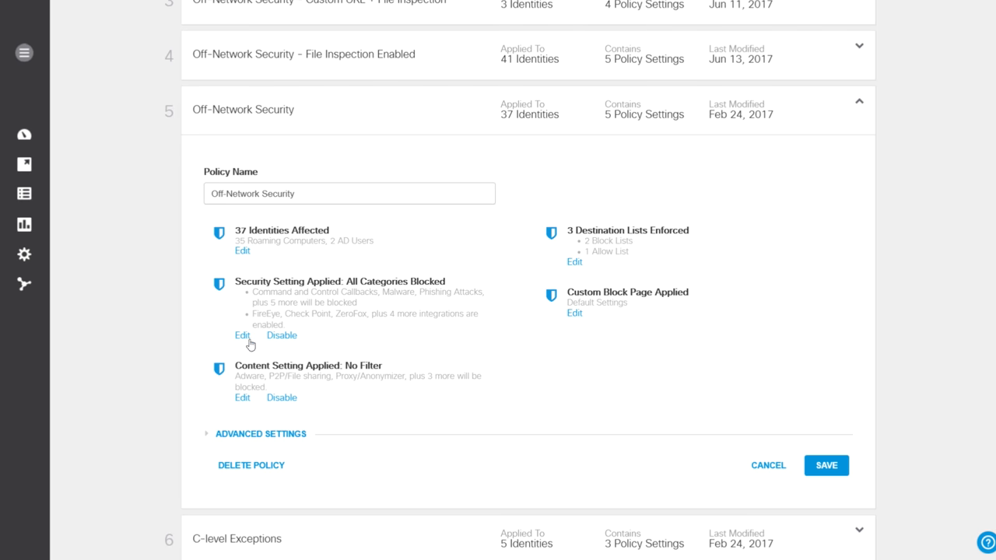
left_click(243, 336)
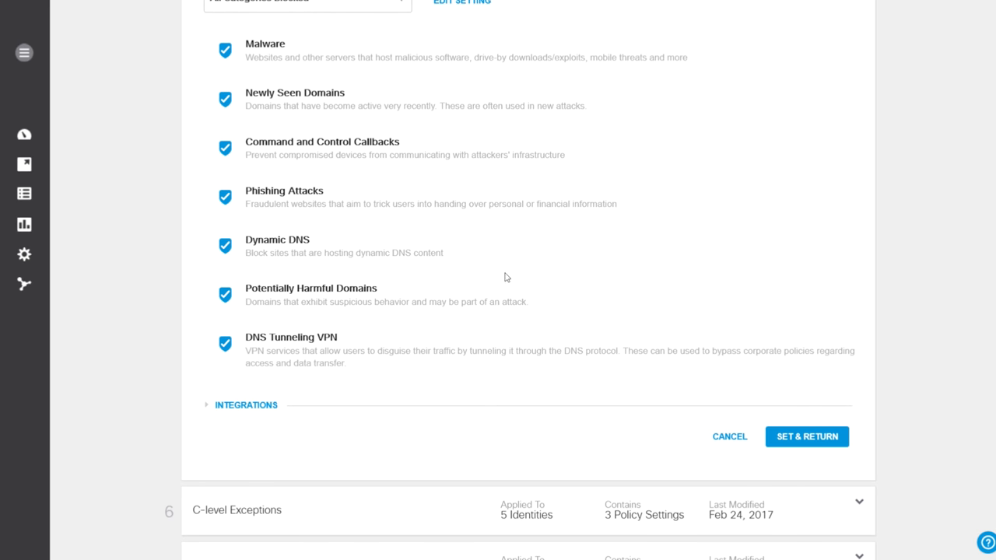
mouse_move(750, 427)
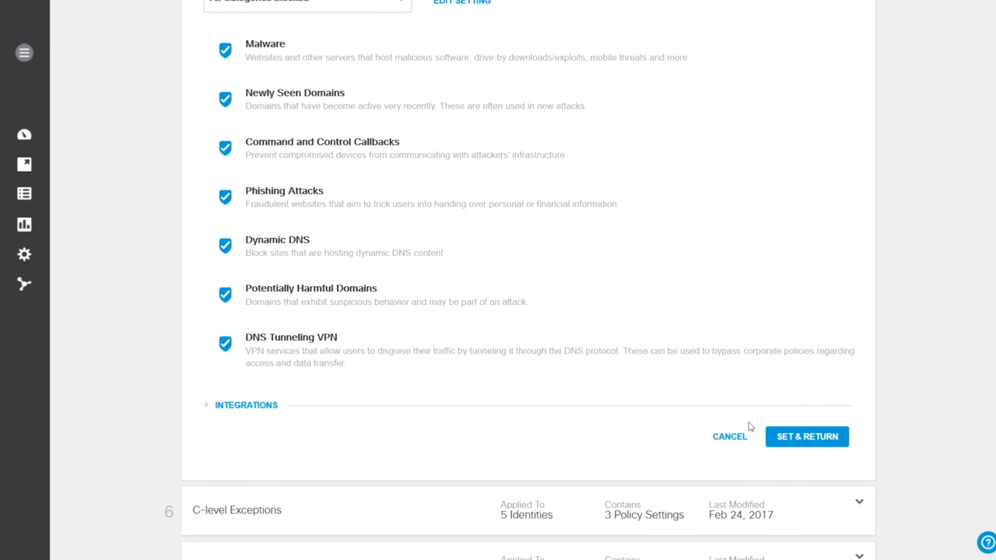
left_click(806, 435)
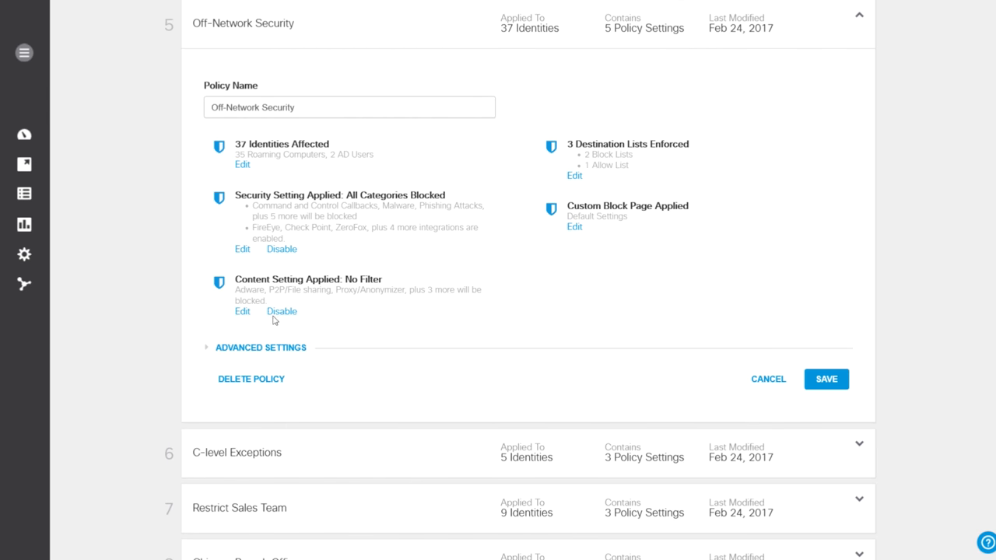
left_click(243, 311)
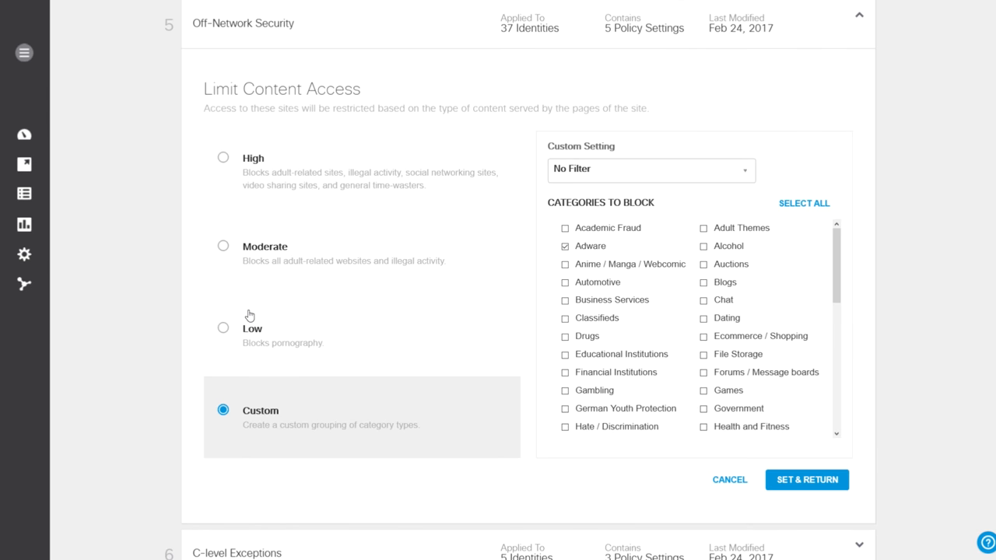
mouse_move(271, 159)
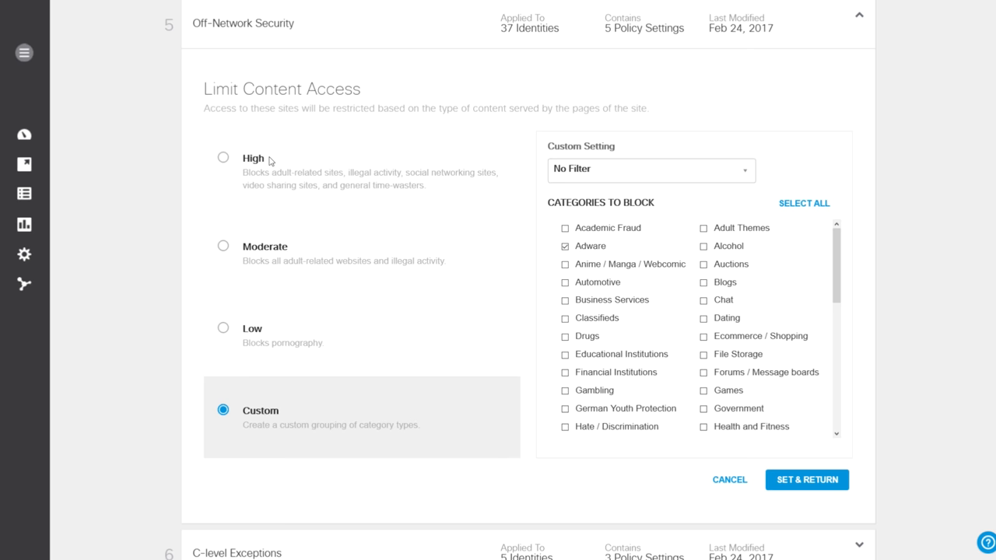
mouse_move(259, 280)
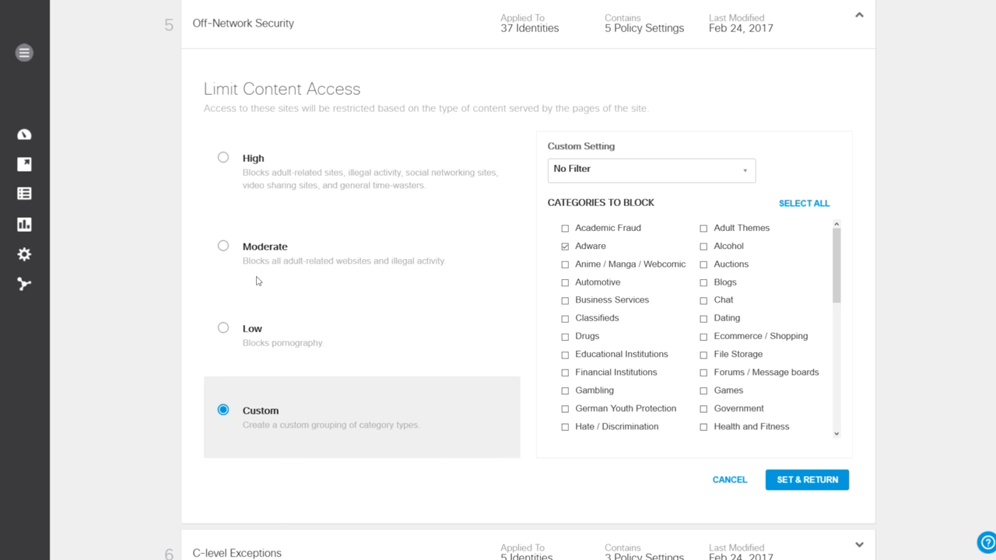
mouse_move(806, 286)
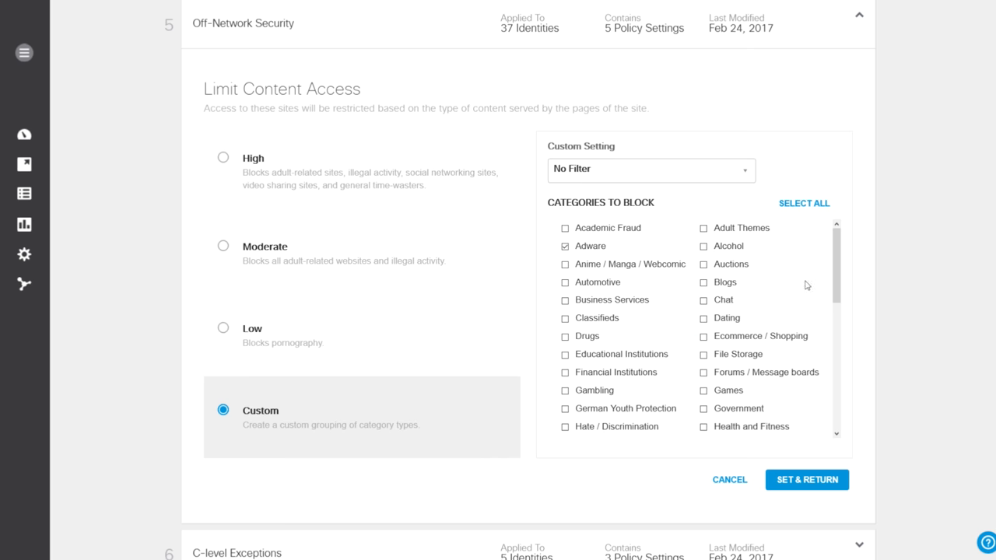
scroll("down", 3)
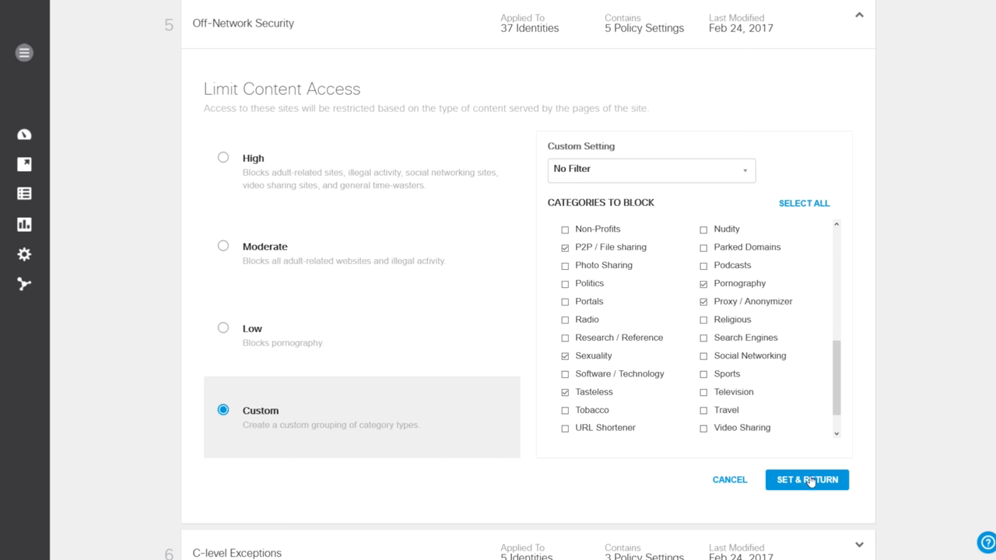
left_click(806, 479)
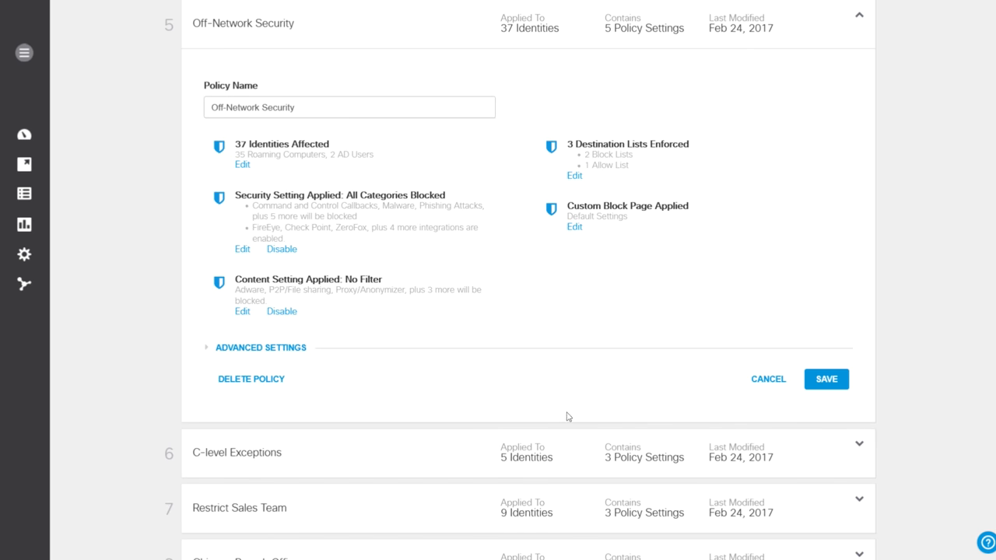
left_click(574, 174)
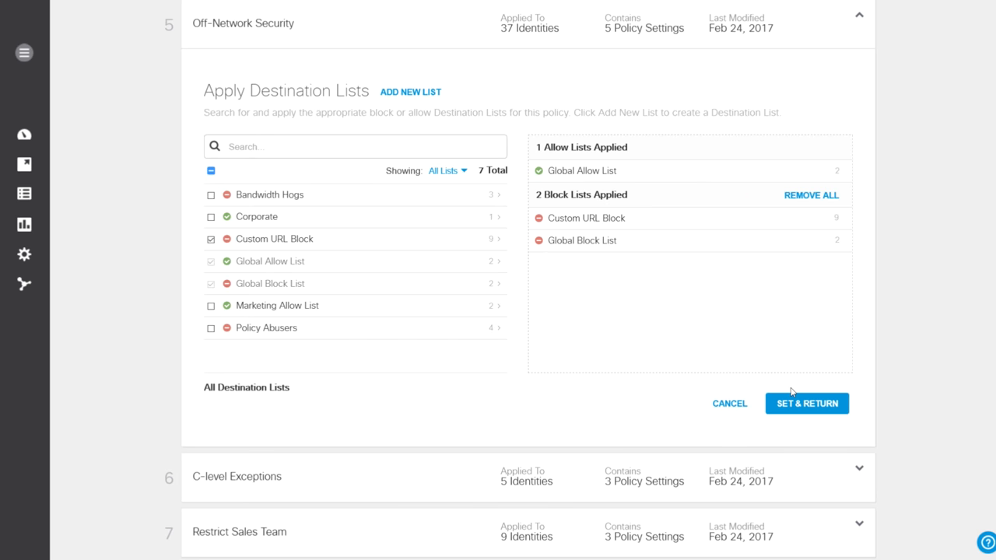
left_click(807, 403)
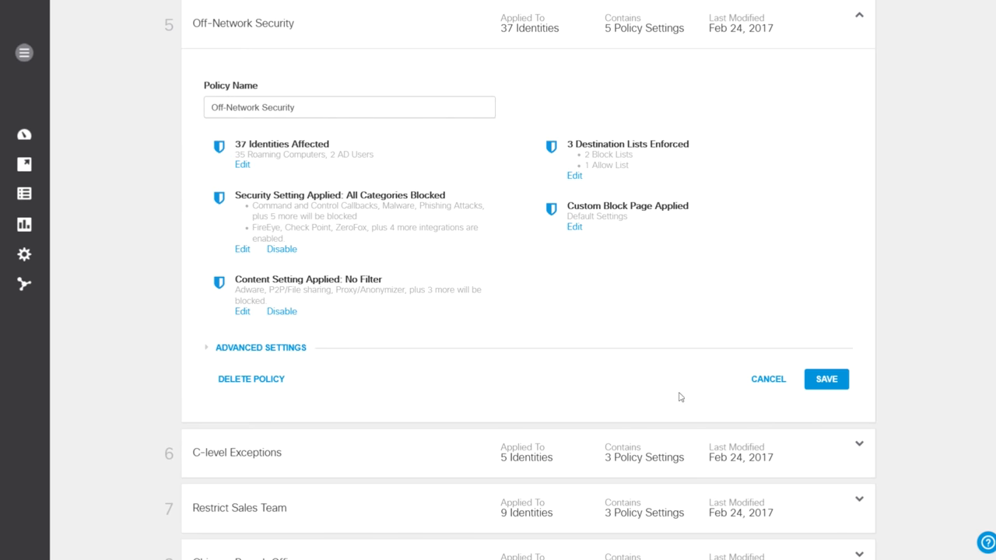
left_click(575, 227)
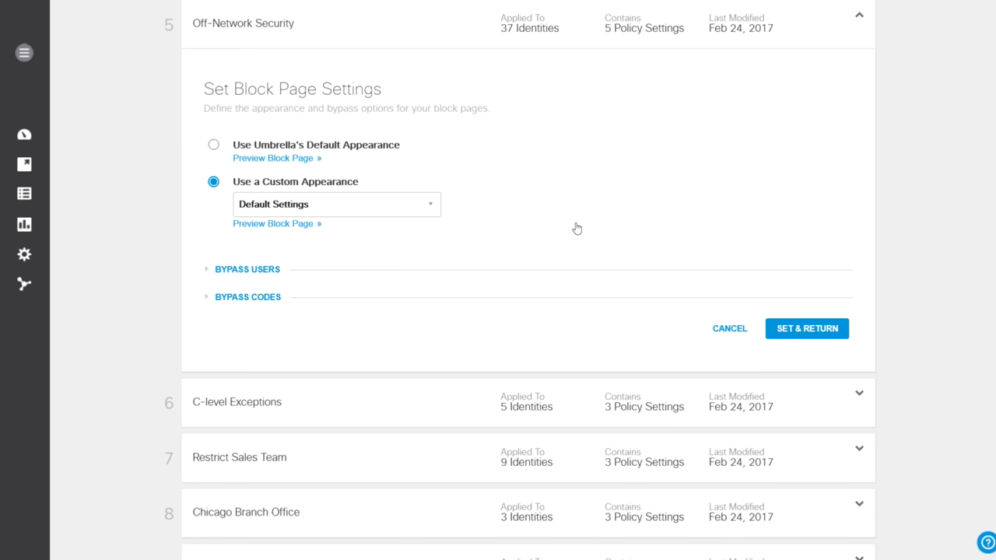
mouse_move(355, 225)
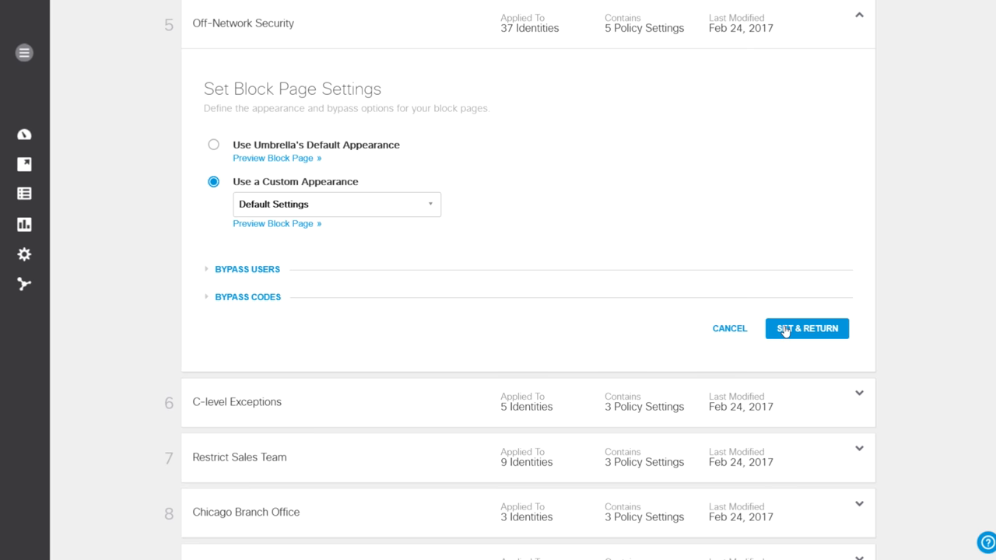
left_click(806, 327)
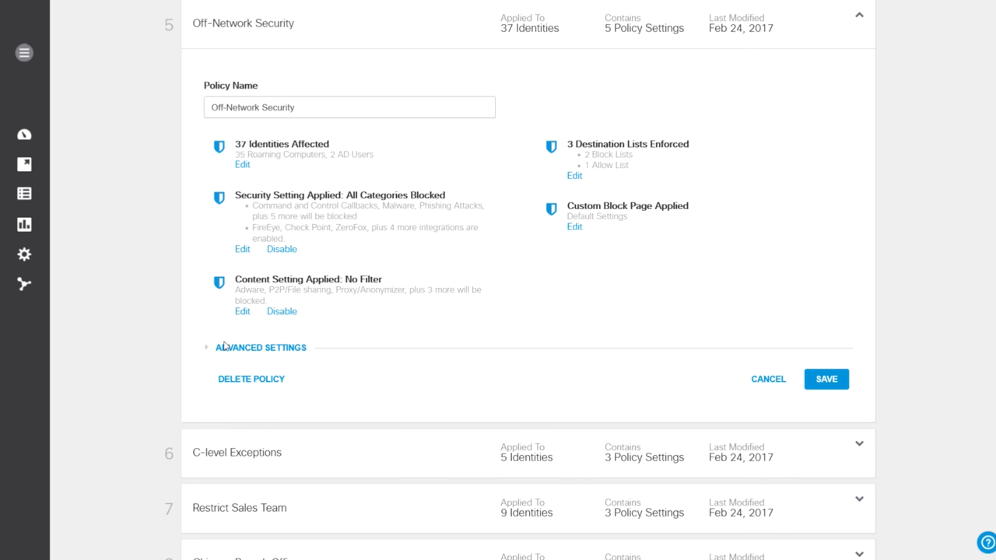
Review the policy's advanced settings (intelligent proxy, SSL decryption, logging) and cancel back to the policy list
left_click(260, 347)
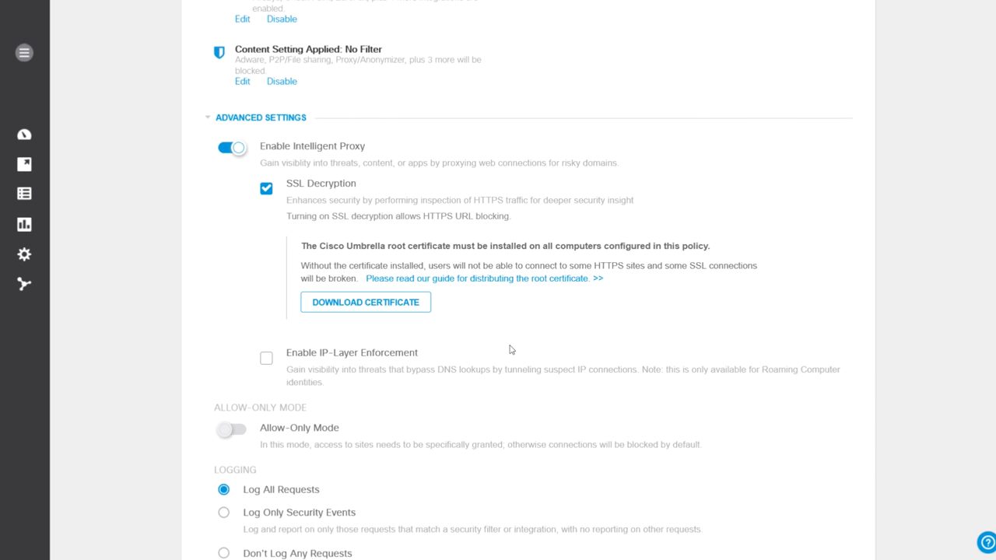
mouse_move(292, 178)
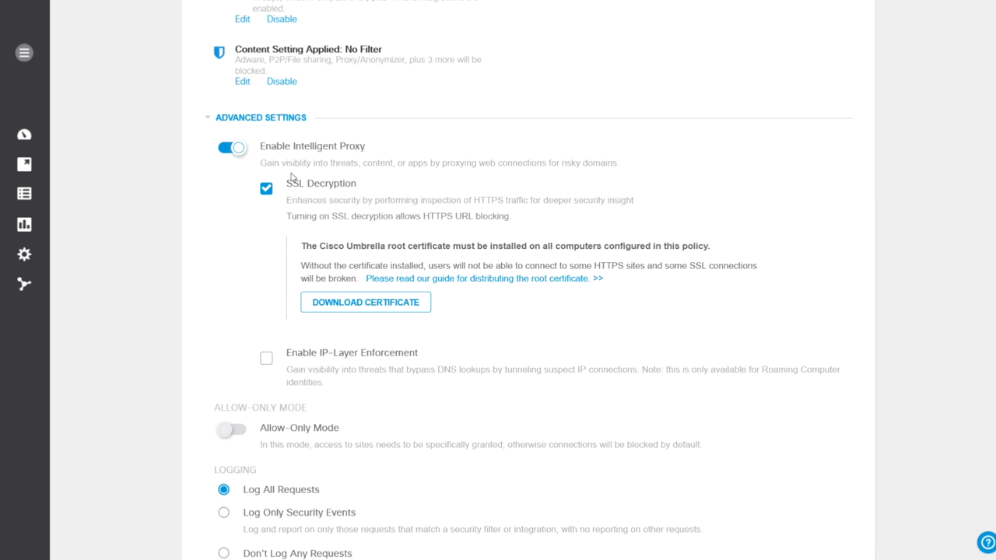
mouse_move(280, 346)
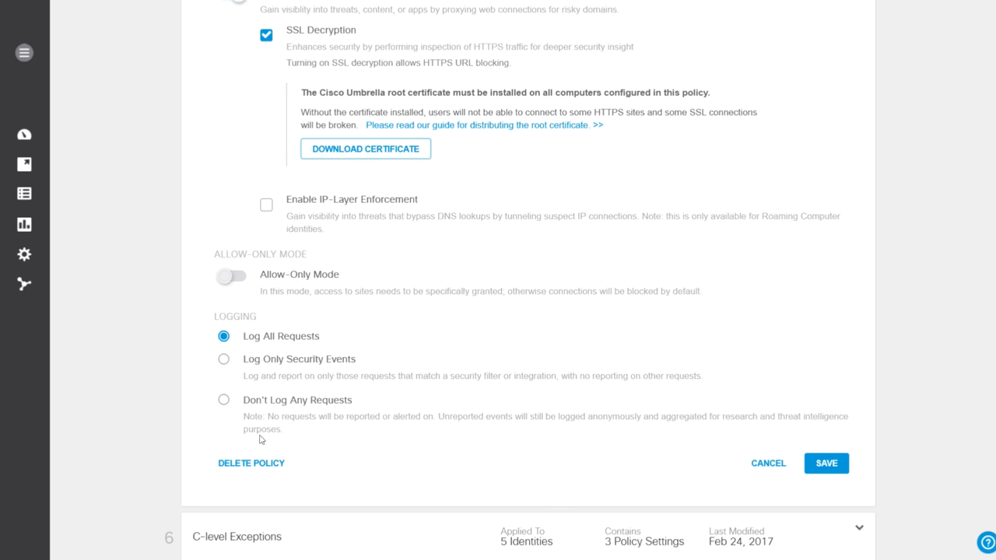
mouse_move(771, 464)
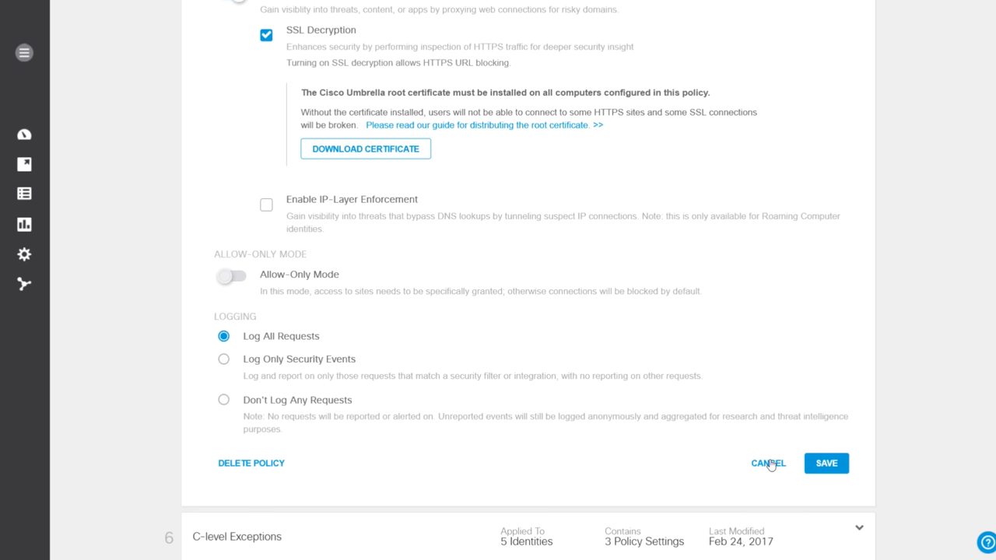
left_click(767, 464)
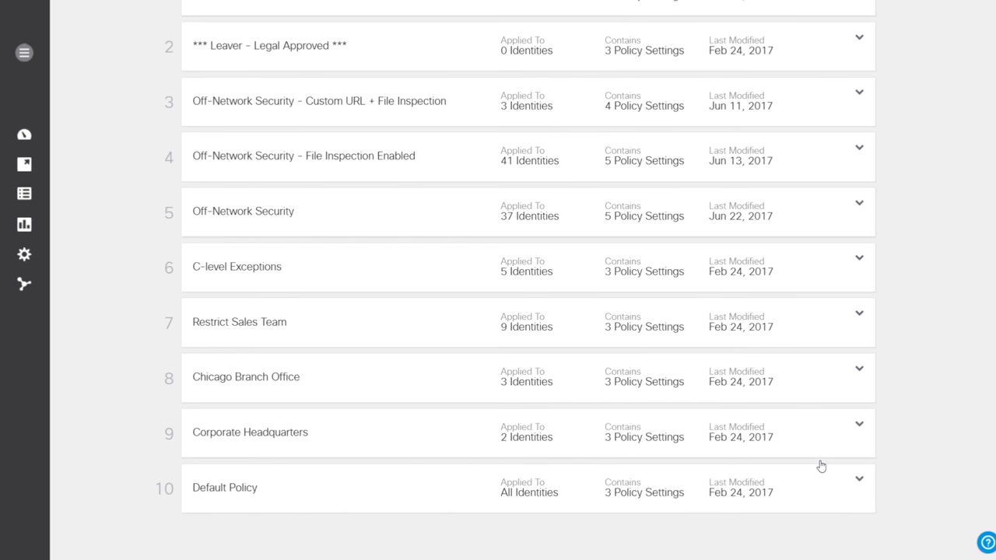